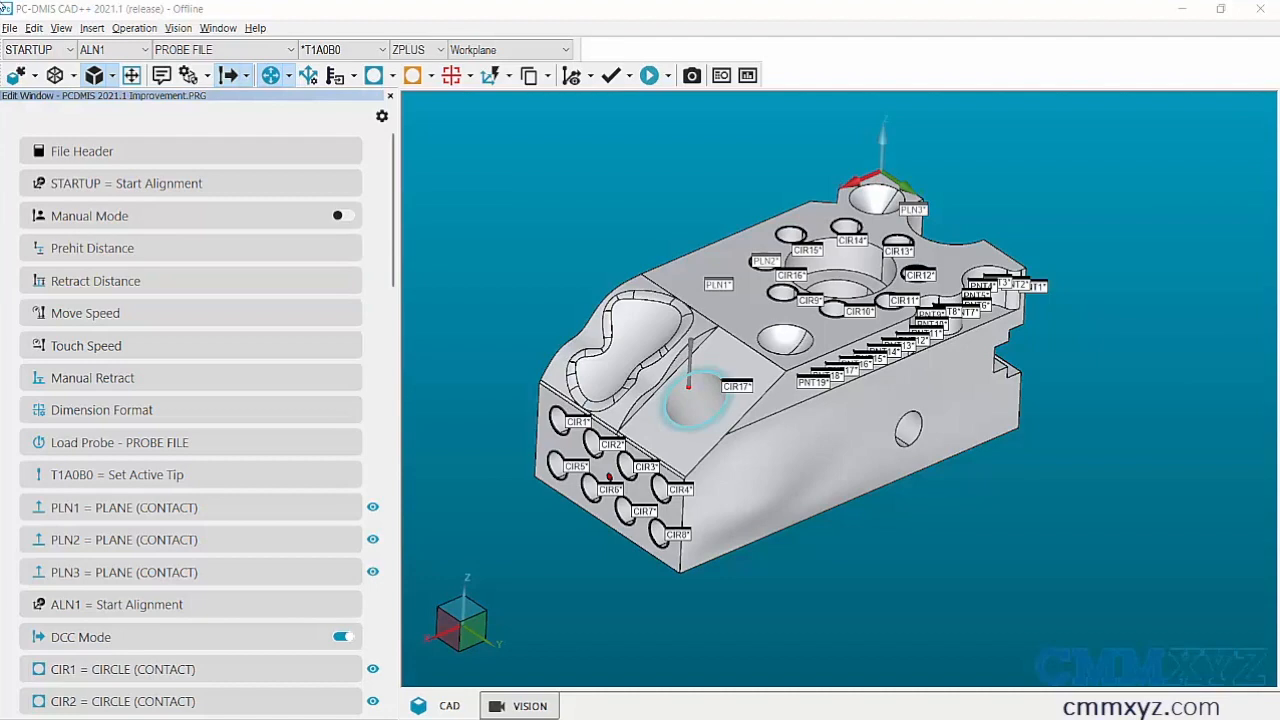
Enable the Peek Window for feature previews and select CIR1 in the routine
click(60, 28)
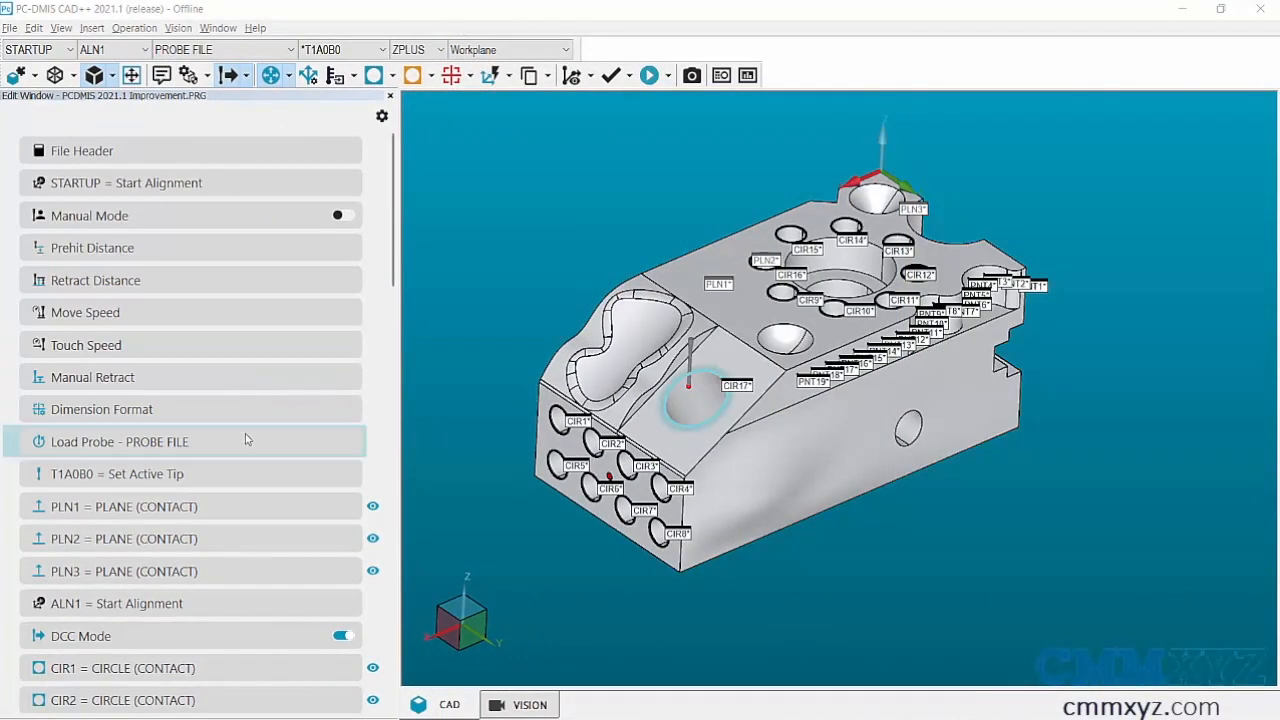
mouse_move(238, 376)
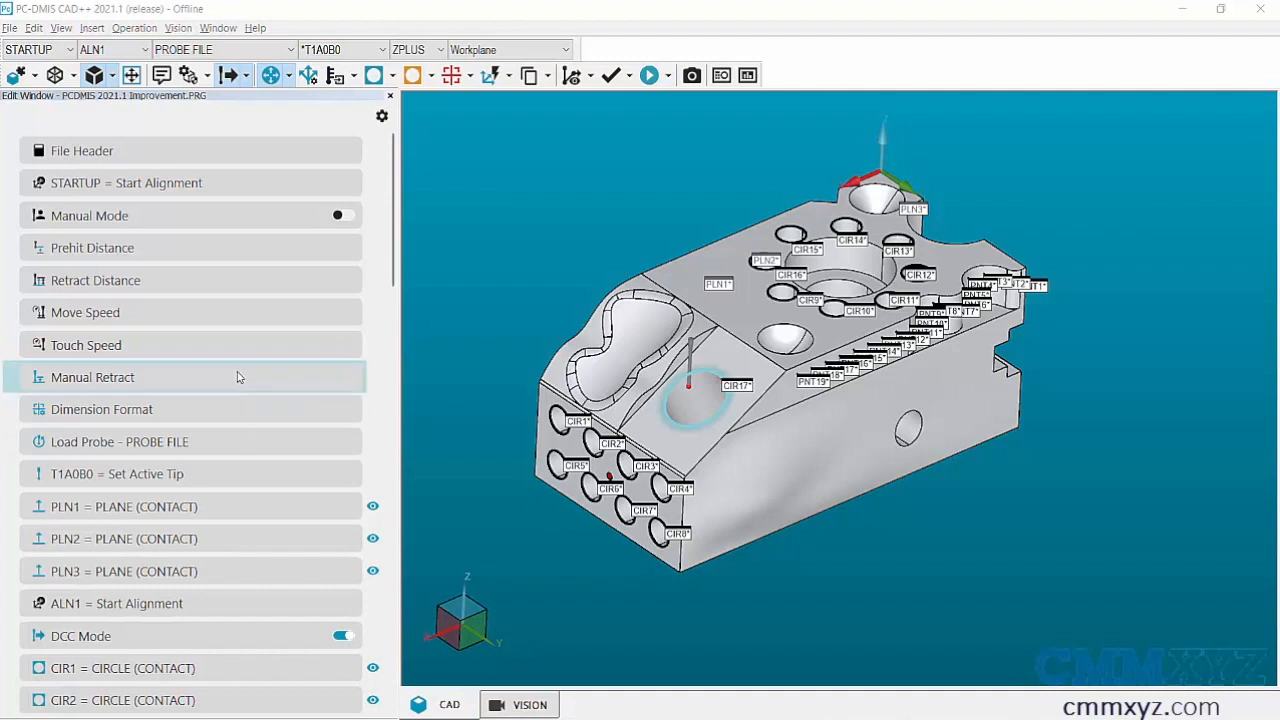
mouse_move(240, 344)
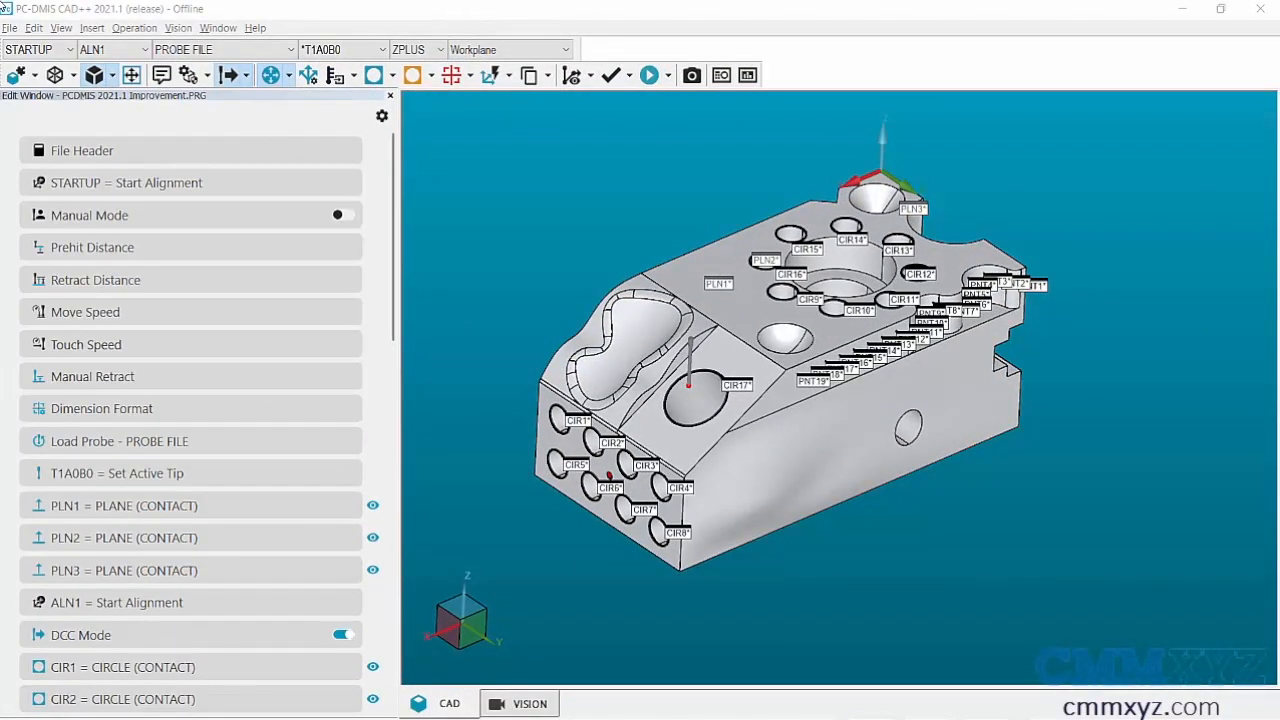
scroll(down, 3)
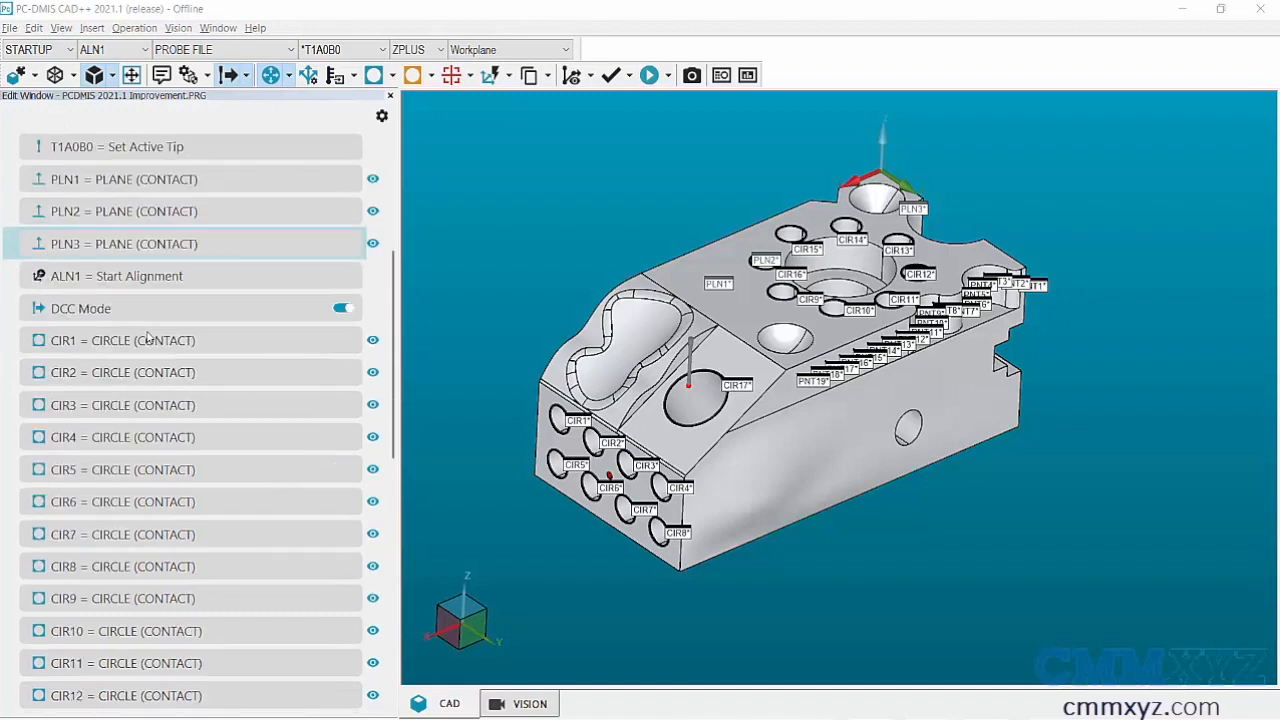
scroll(down, 3)
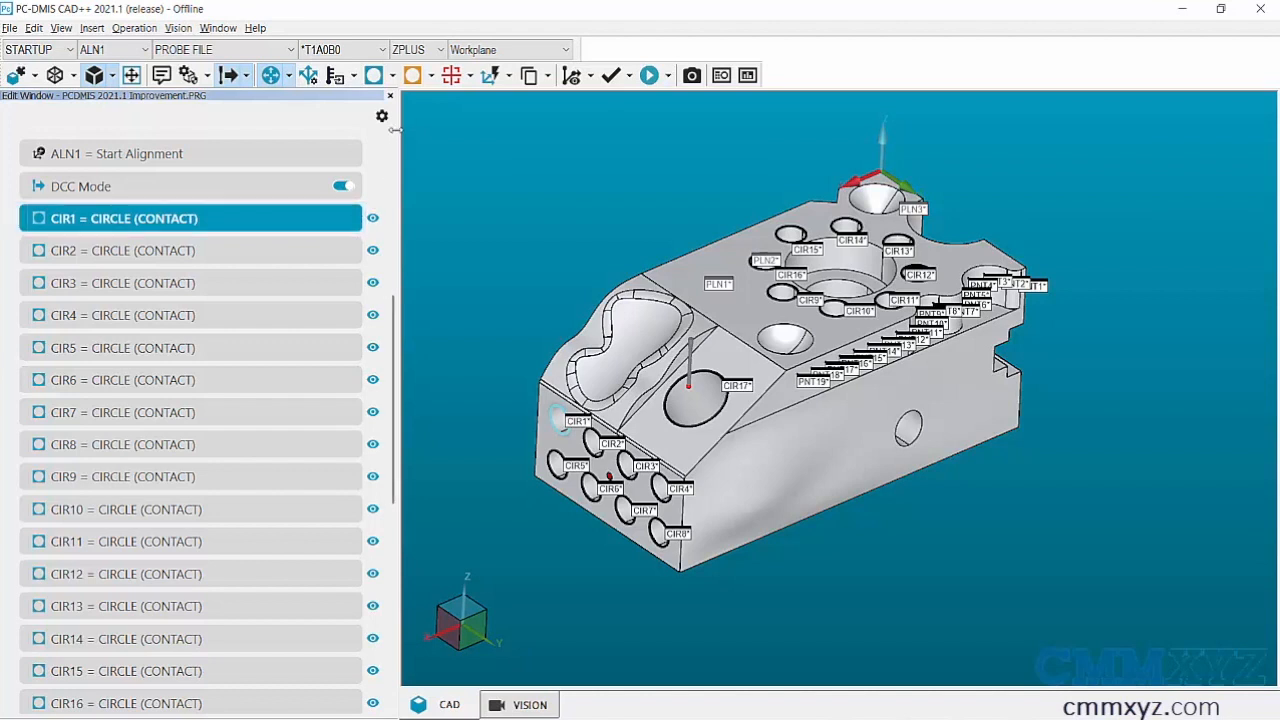
click(380, 116)
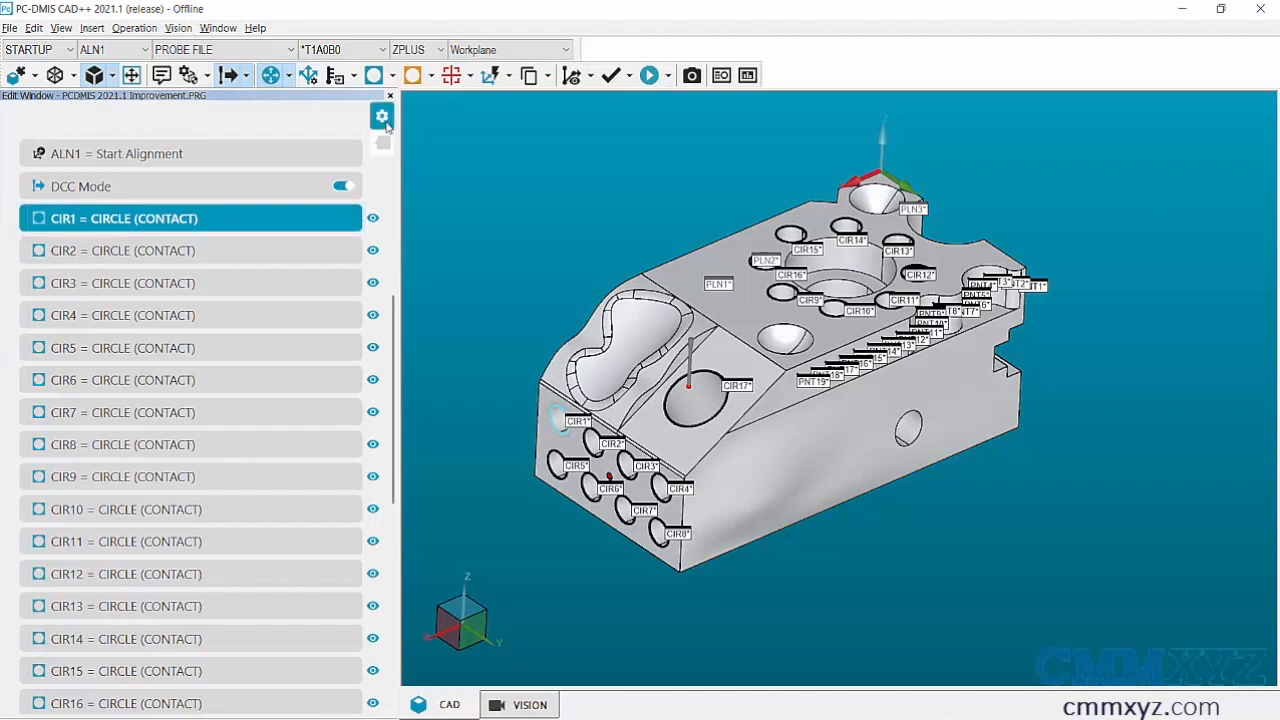
mouse_move(384, 142)
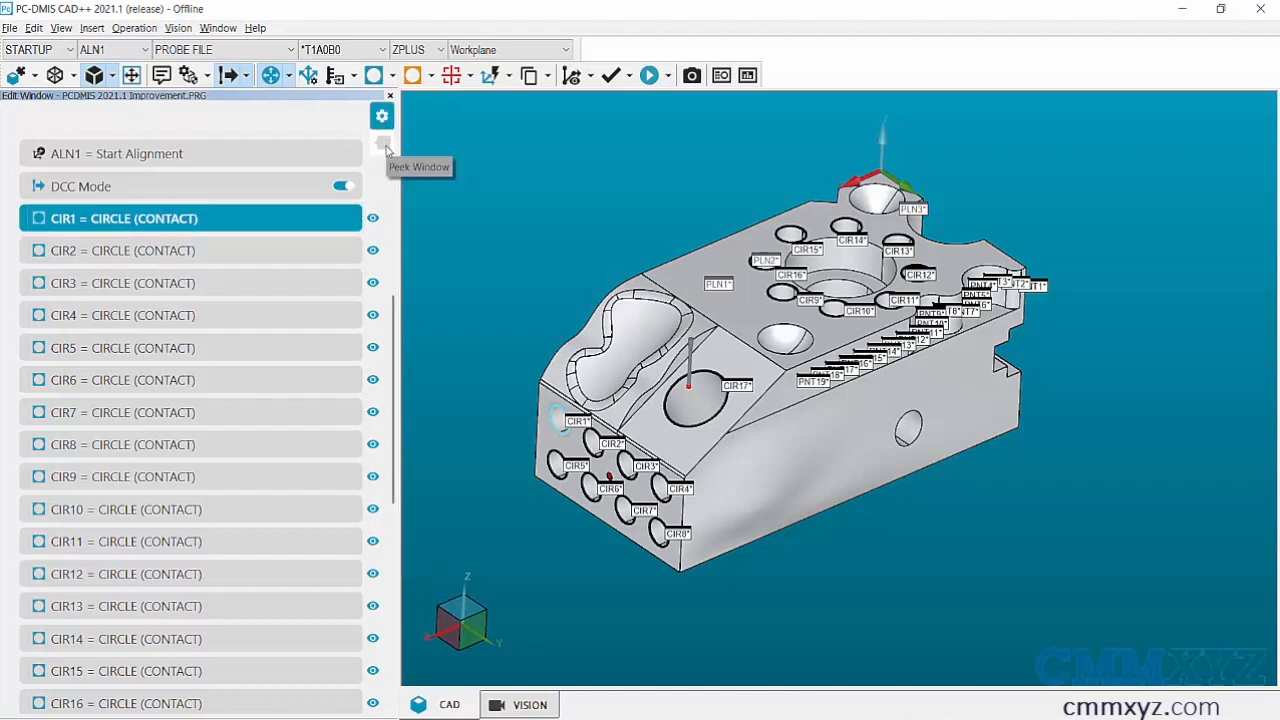
mouse_move(384, 182)
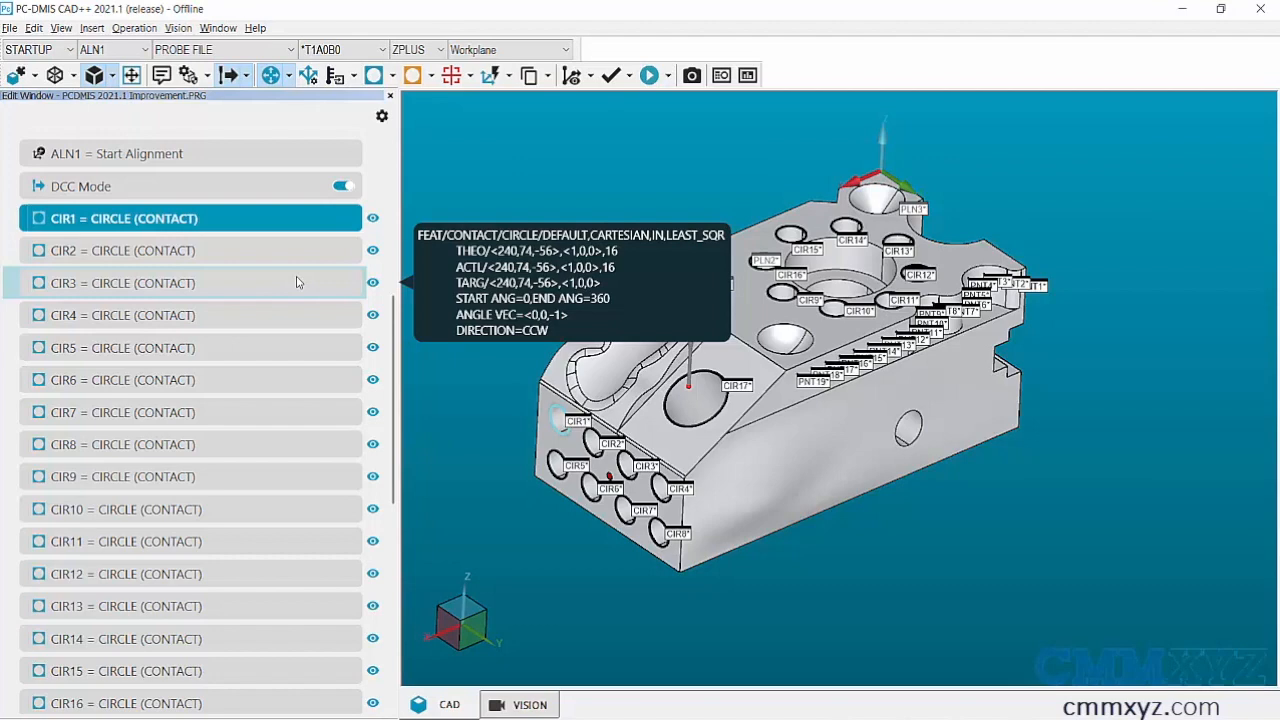
Scroll through the routine to review the circle features before adding CIR2
scroll(down, 3)
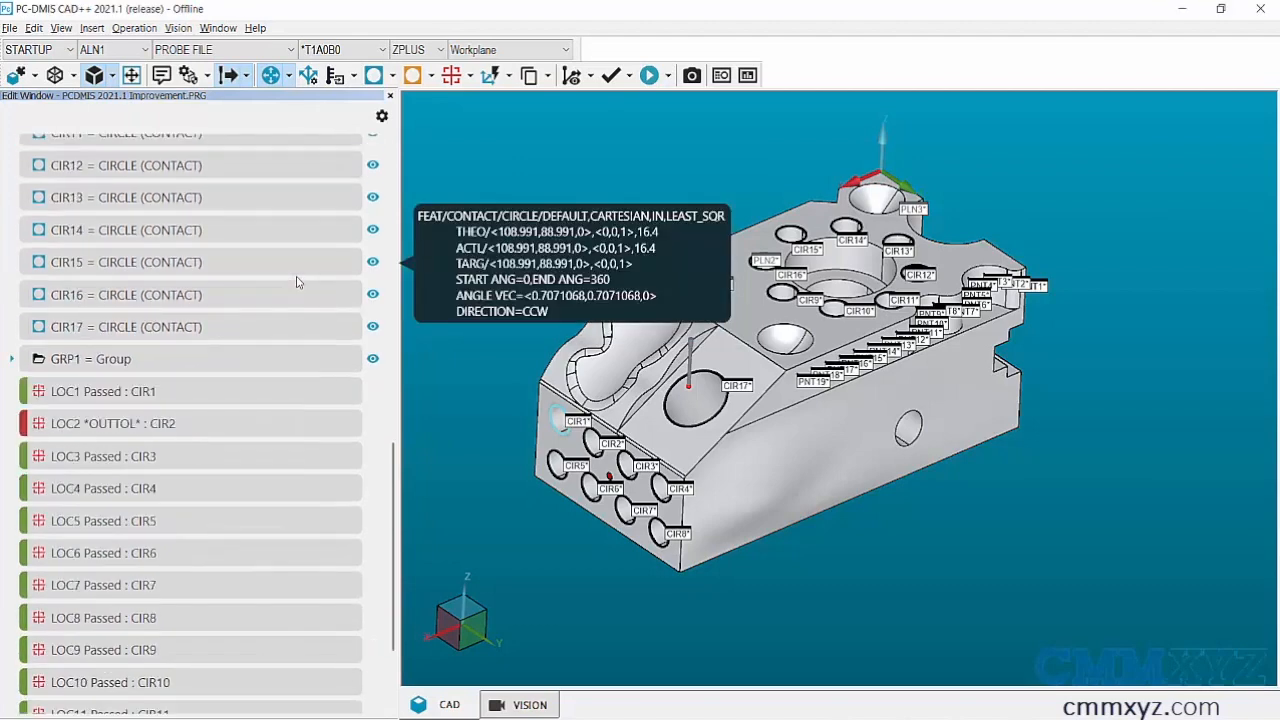
scroll(down, 3)
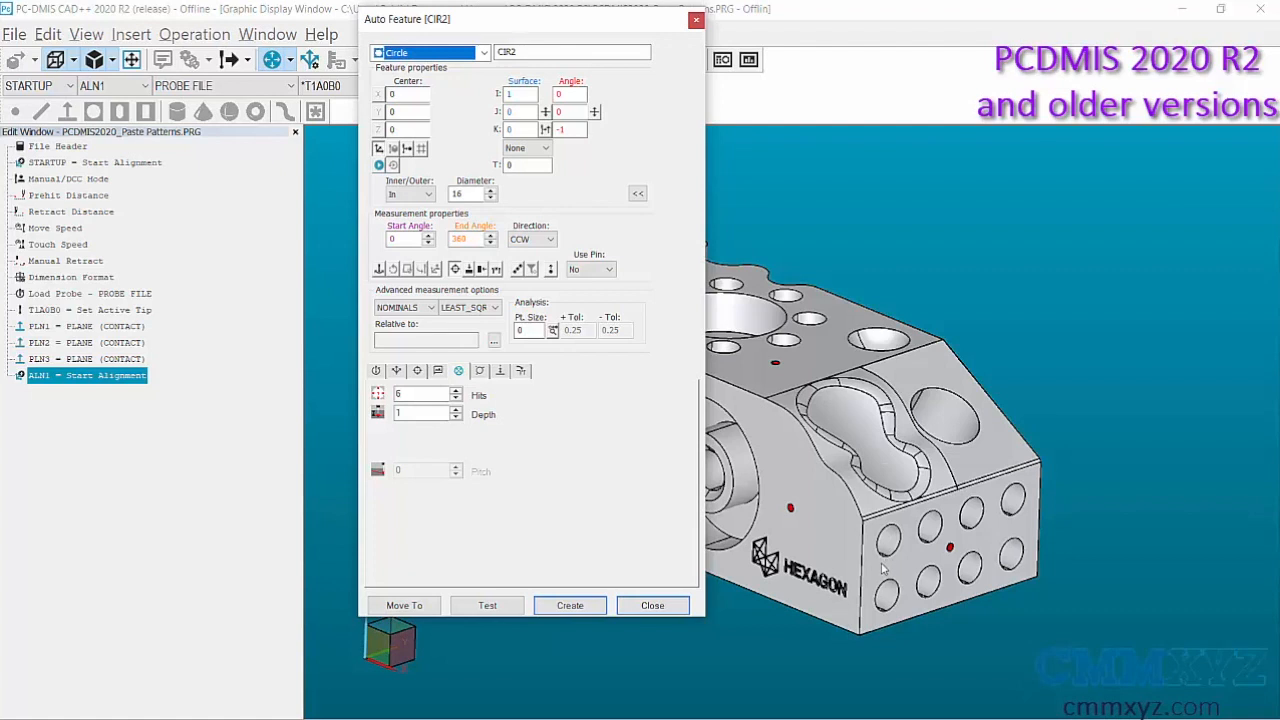
Create circle CIR2 on the selected hole of the part
click(570, 604)
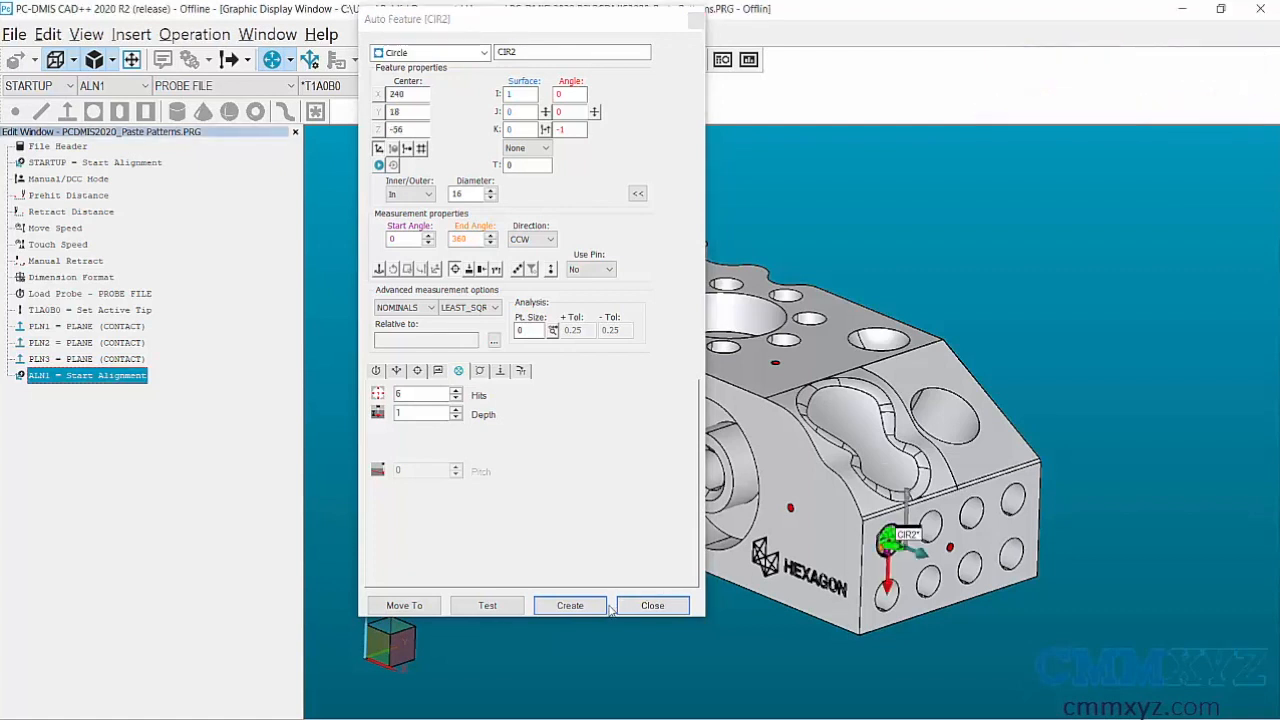
click(570, 604)
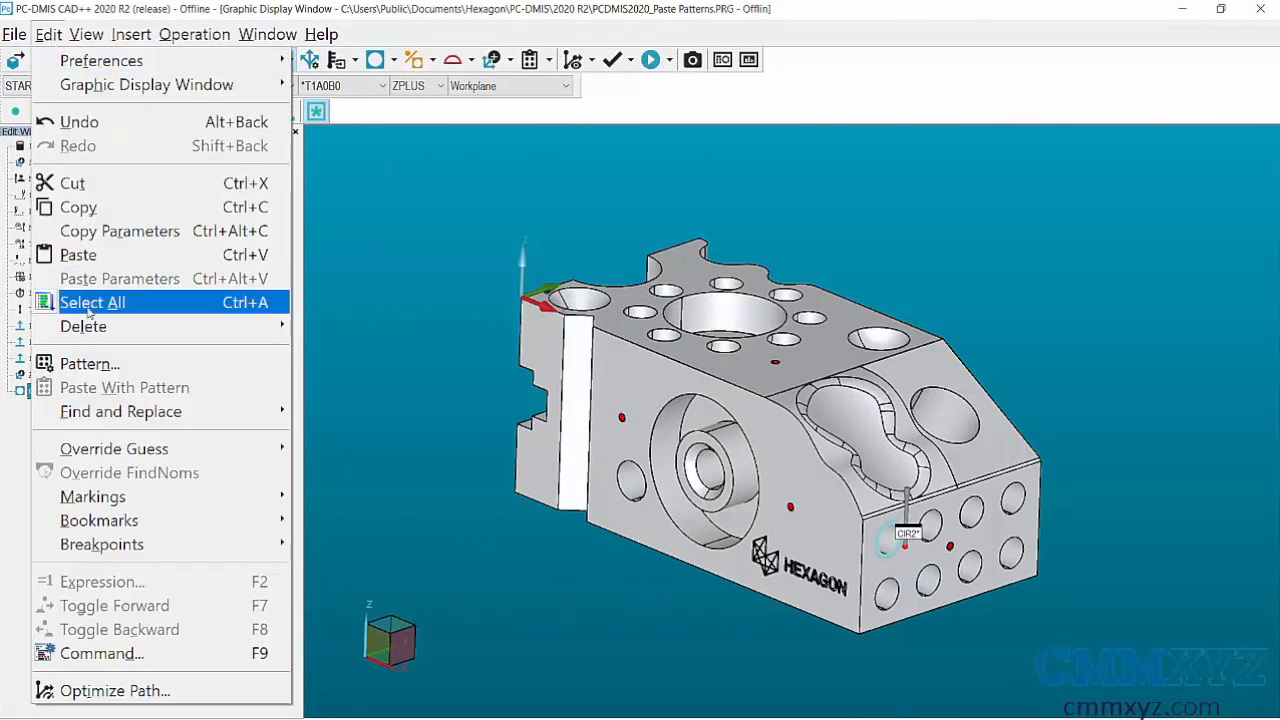
Define a pattern for CIR2 offset 28 along Y, repeated 3 times
click(88, 364)
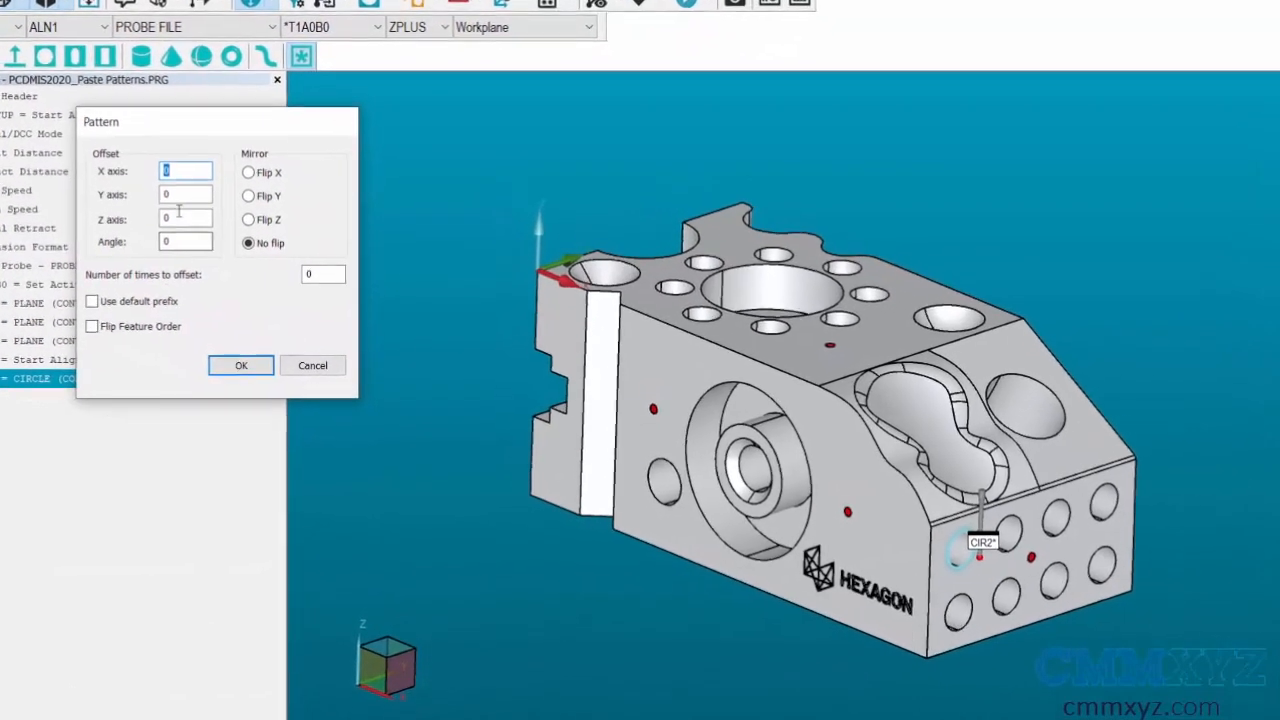
text(28)
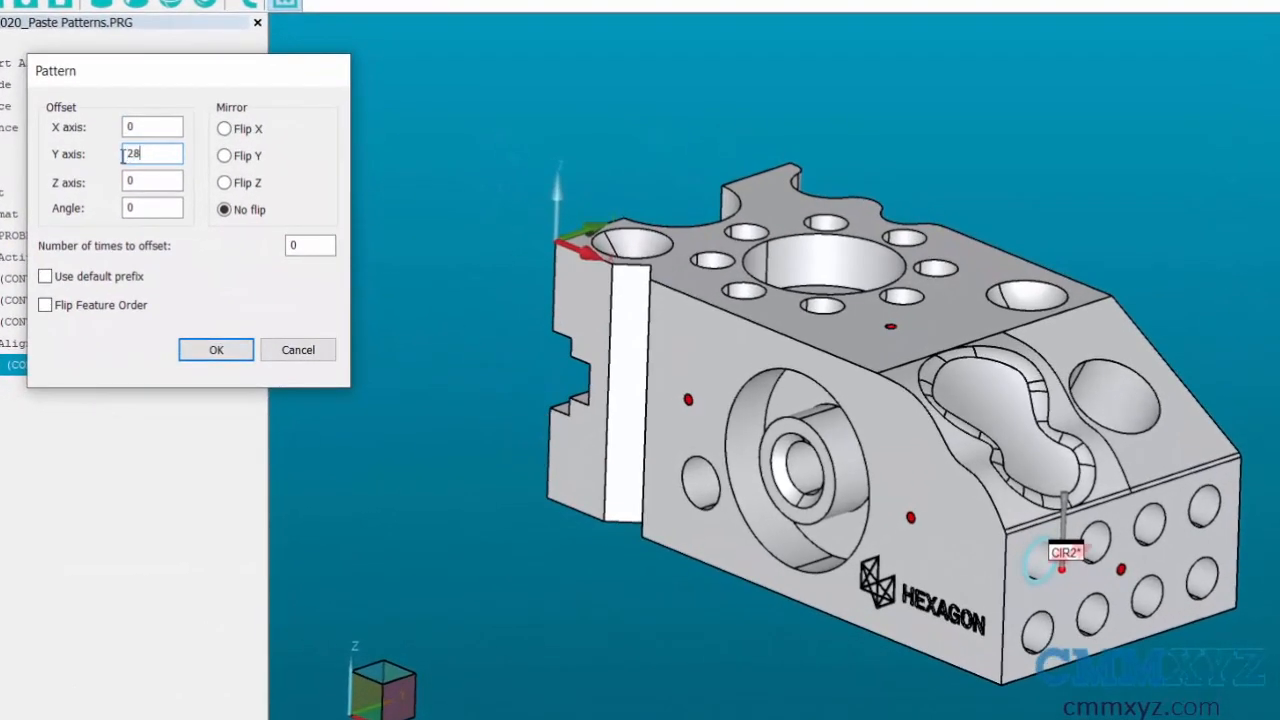
click(310, 244)
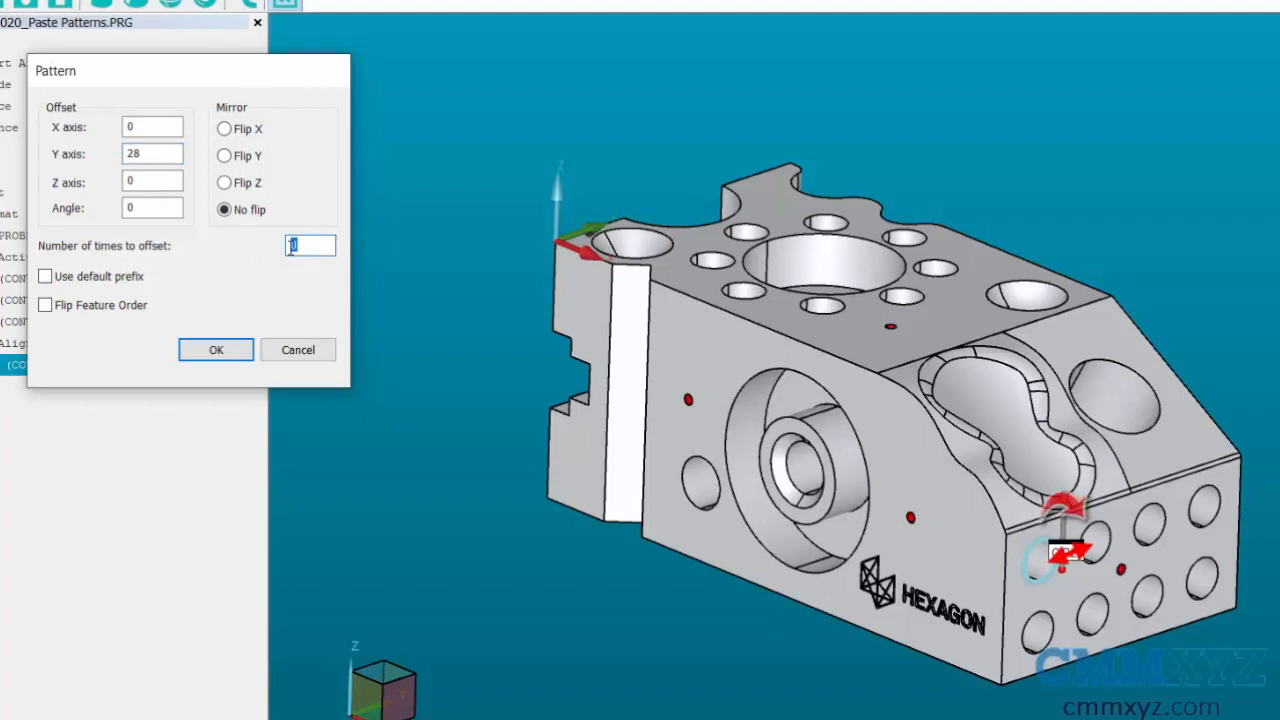
text(3)
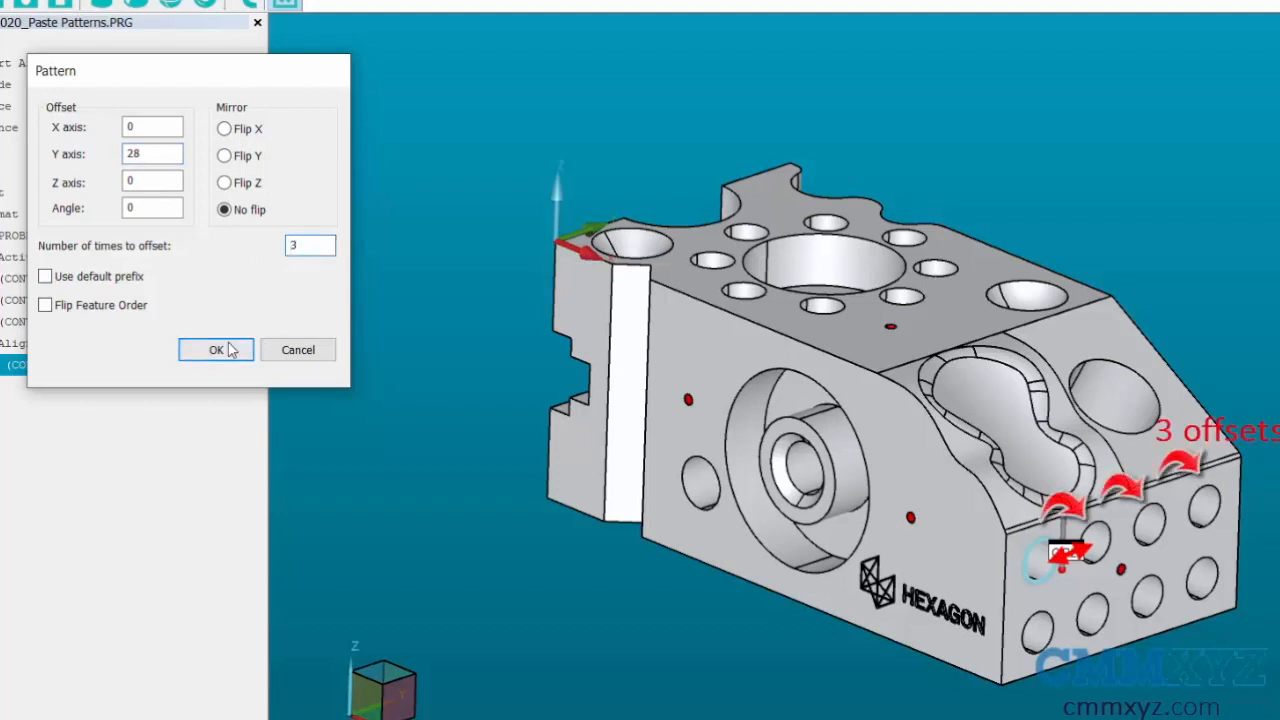
click(216, 348)
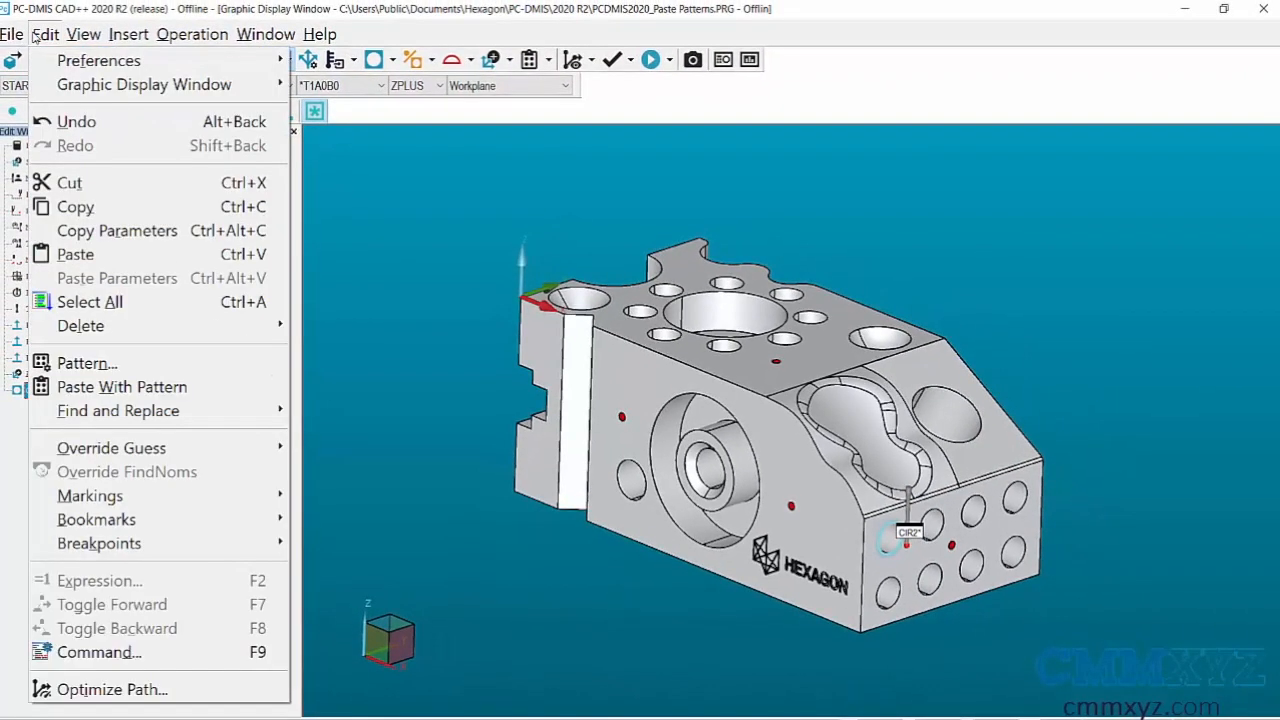
Paste the CIR2 copies with the pattern, leading to CIR1's auto feature settings
click(120, 388)
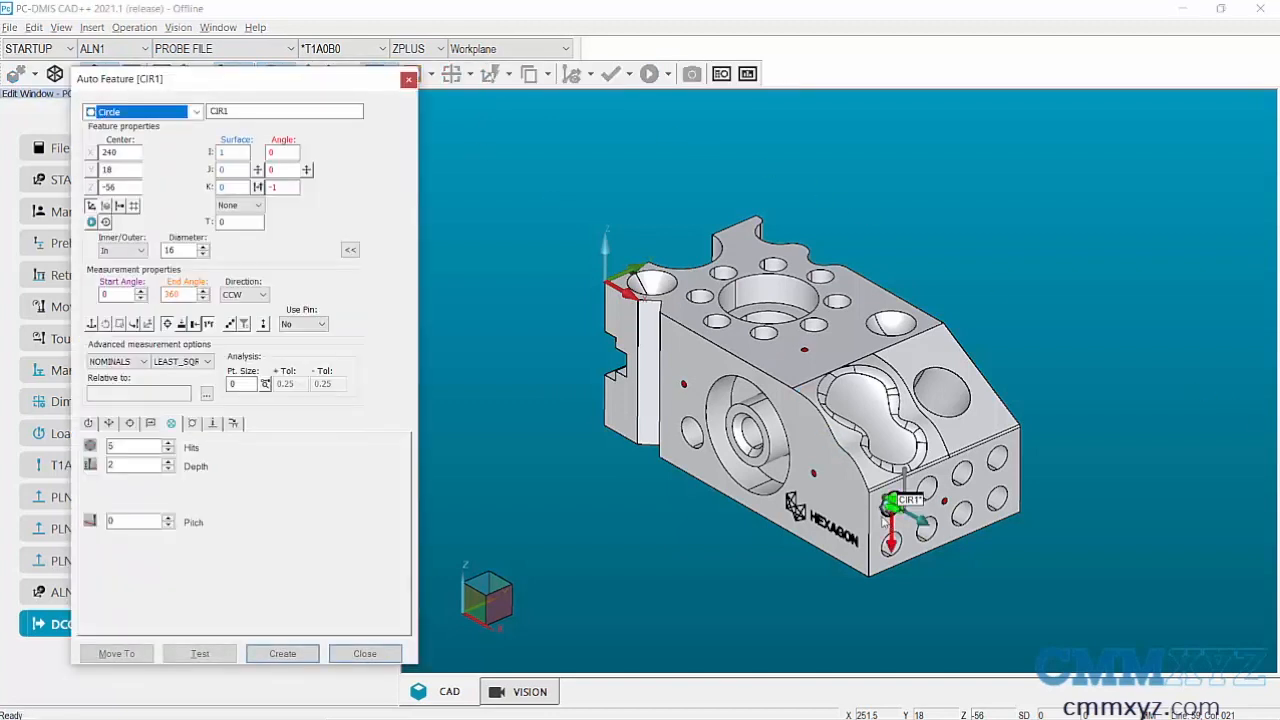
Create circle CIR1 as a contact circle command and close its feature settings
click(282, 652)
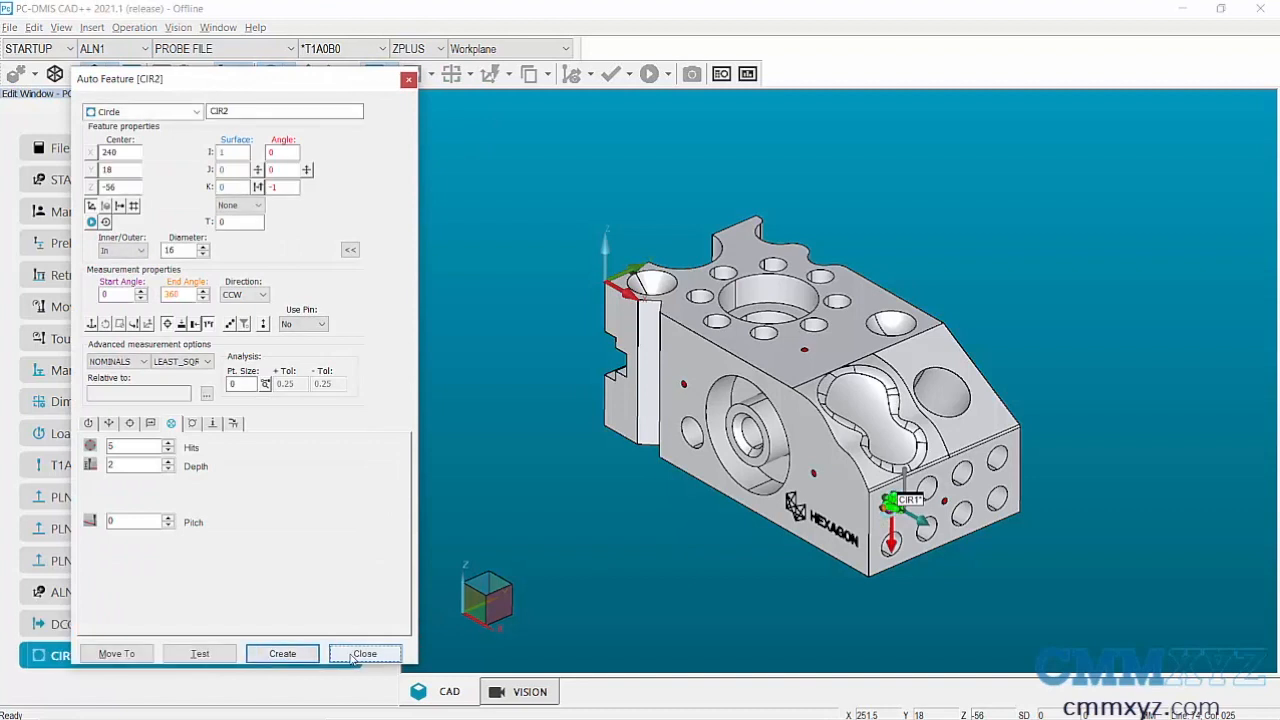
right_click(124, 656)
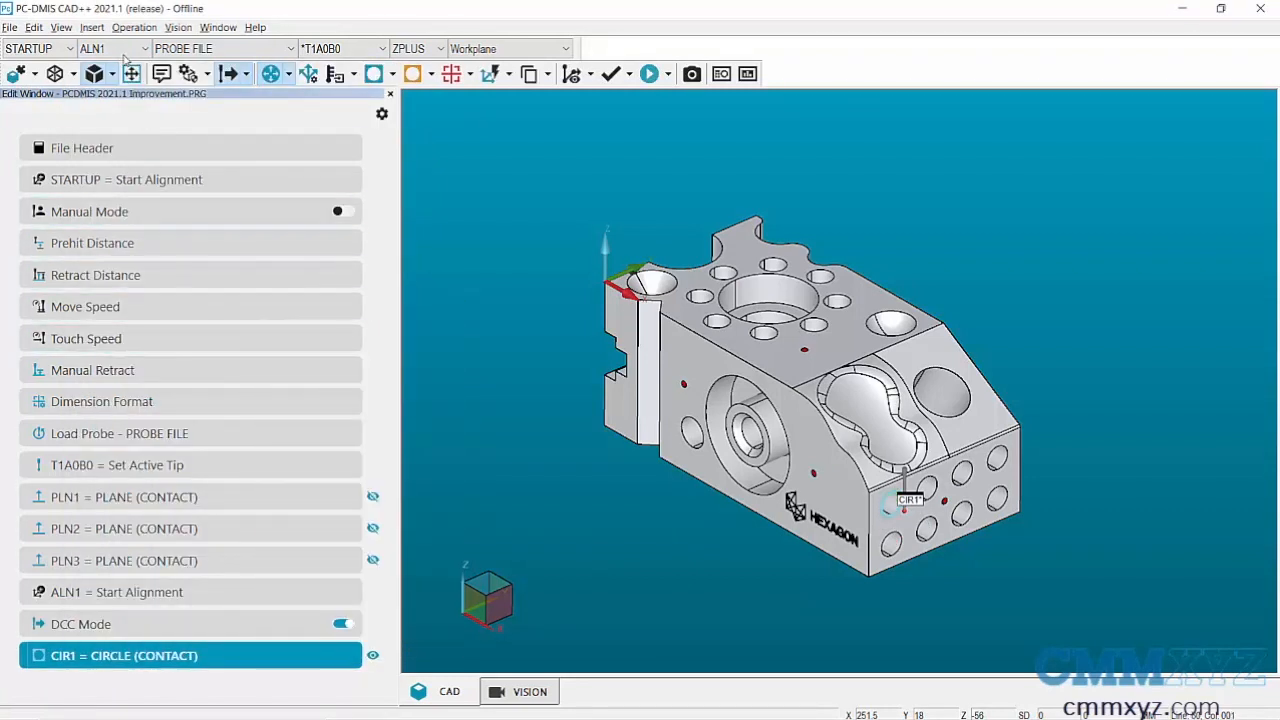
click(34, 28)
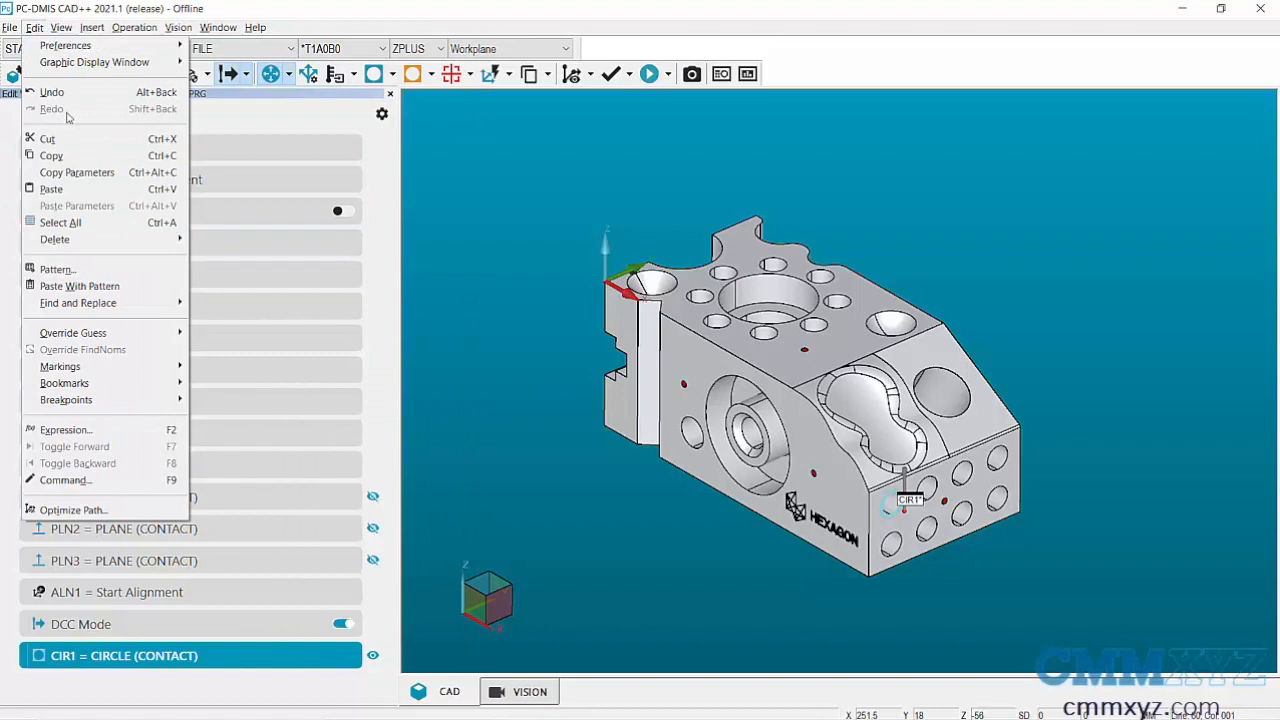
Pattern CIR1 3 times at 28 along Y with auto-paste, creating CIR2 through CIR4
click(56, 268)
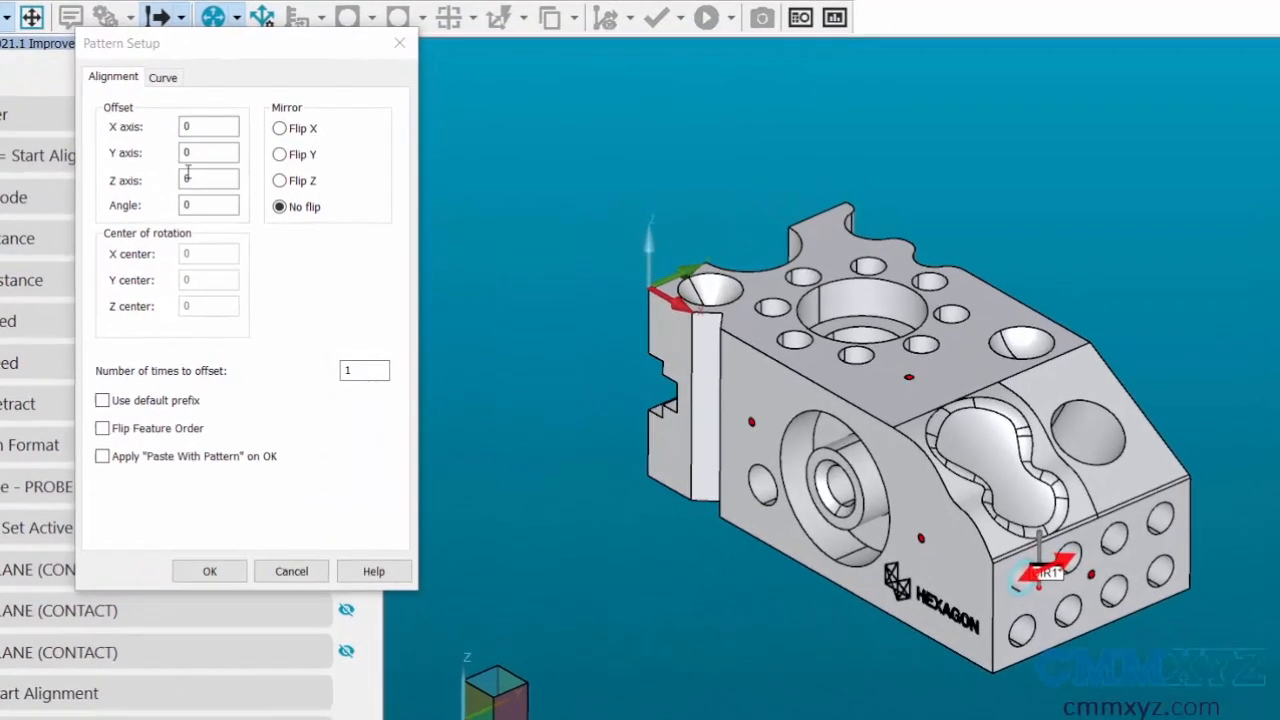
click(208, 152)
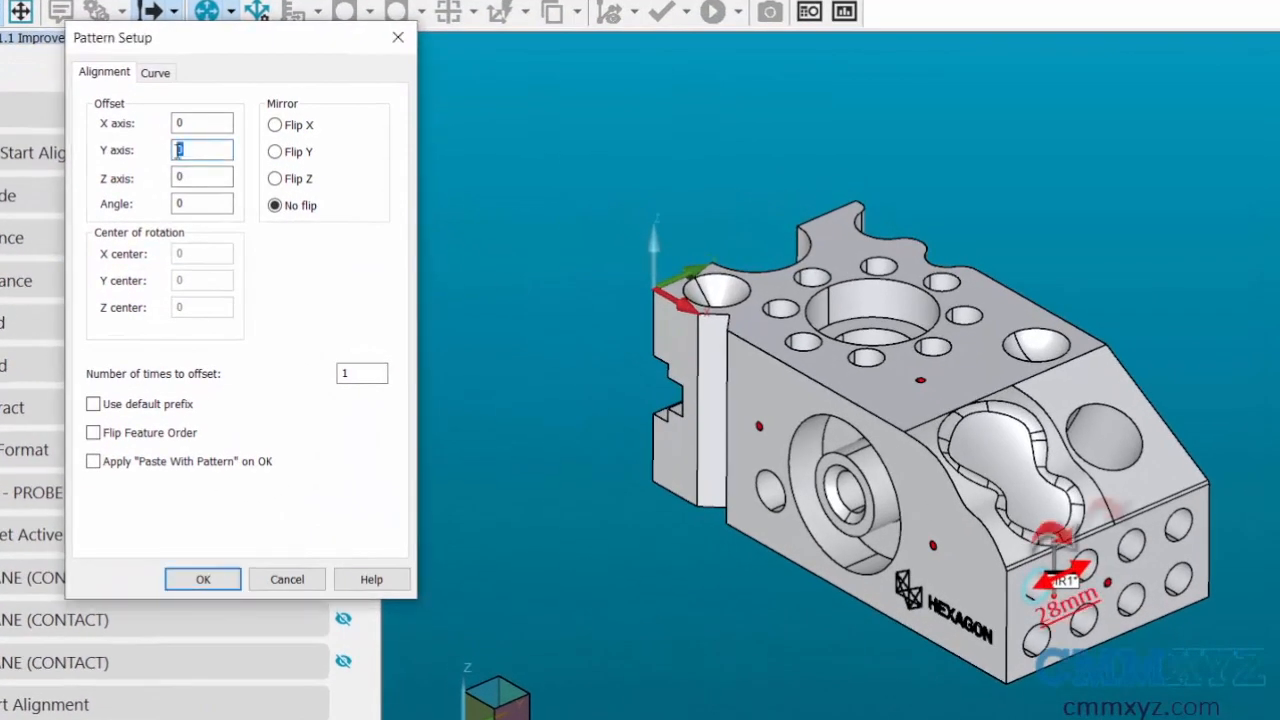
text(28)
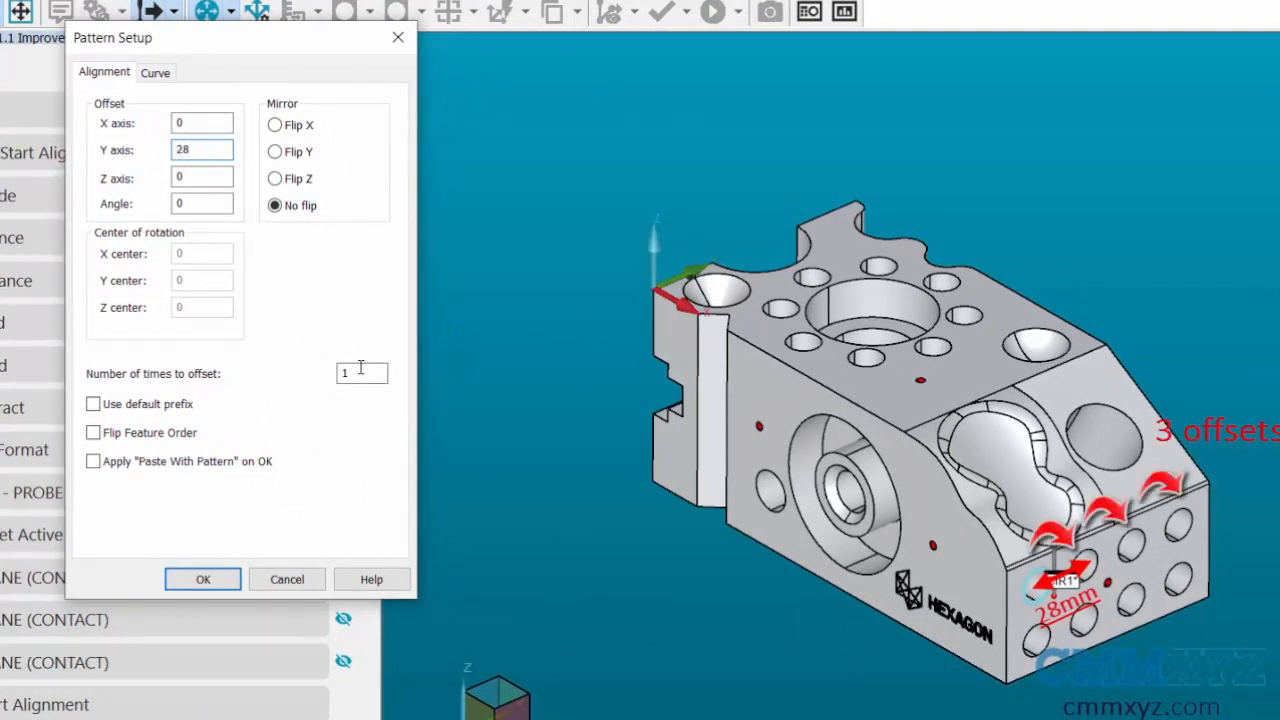
click(362, 374)
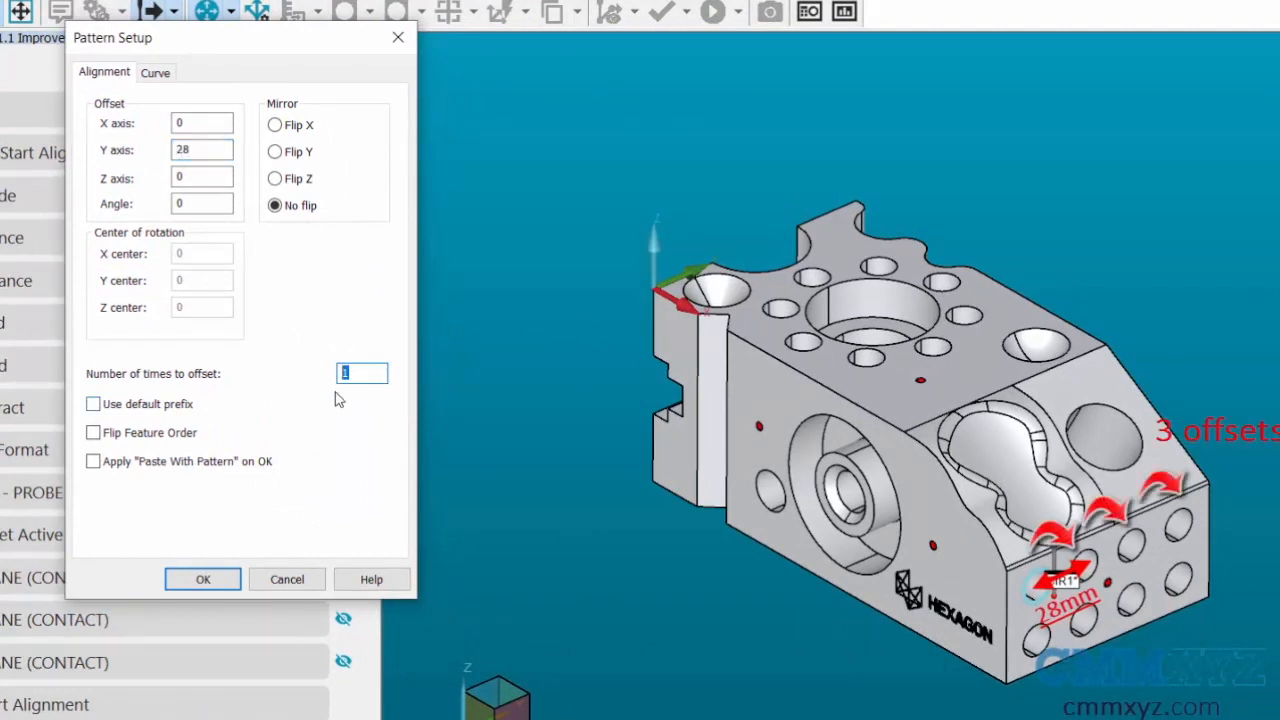
text(3)
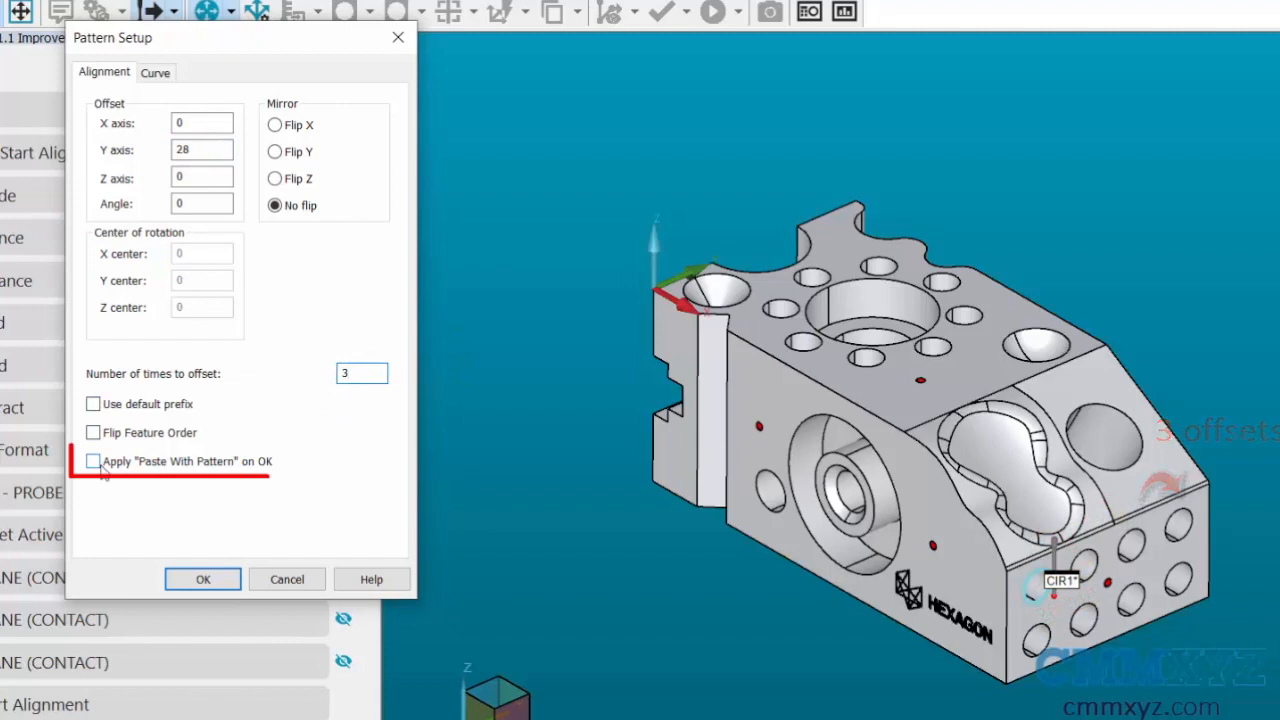
click(92, 460)
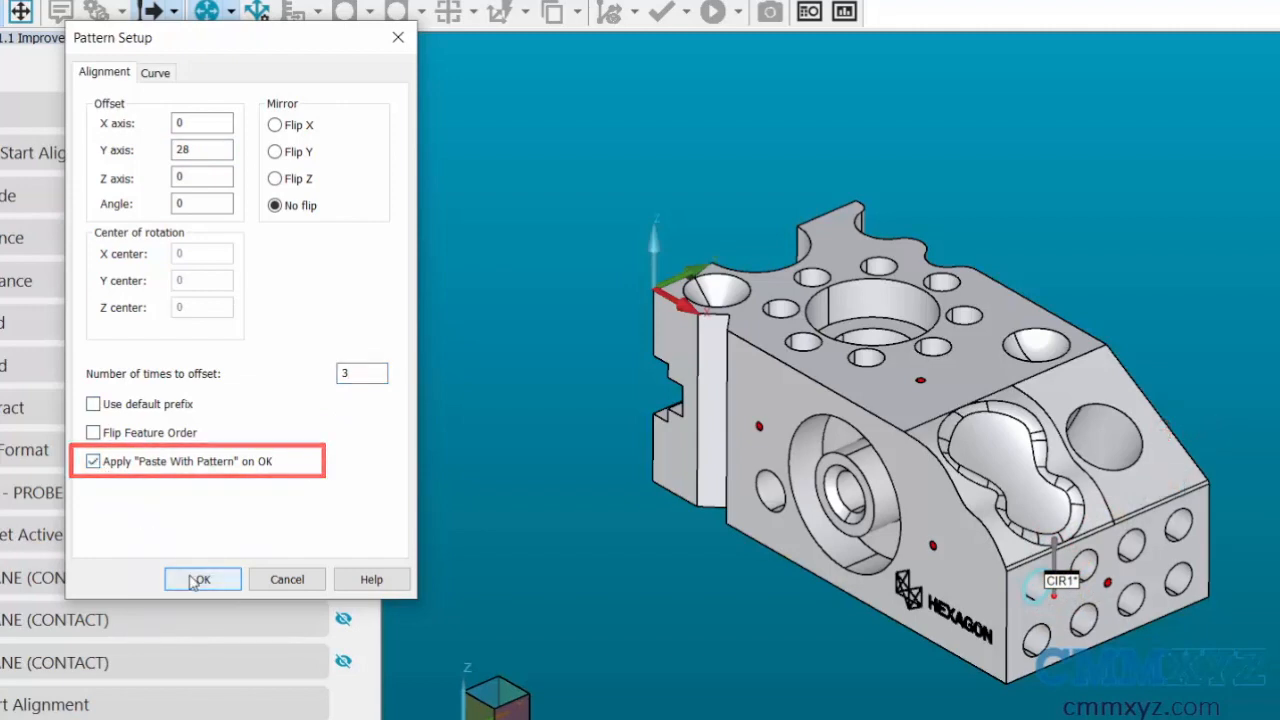
click(200, 580)
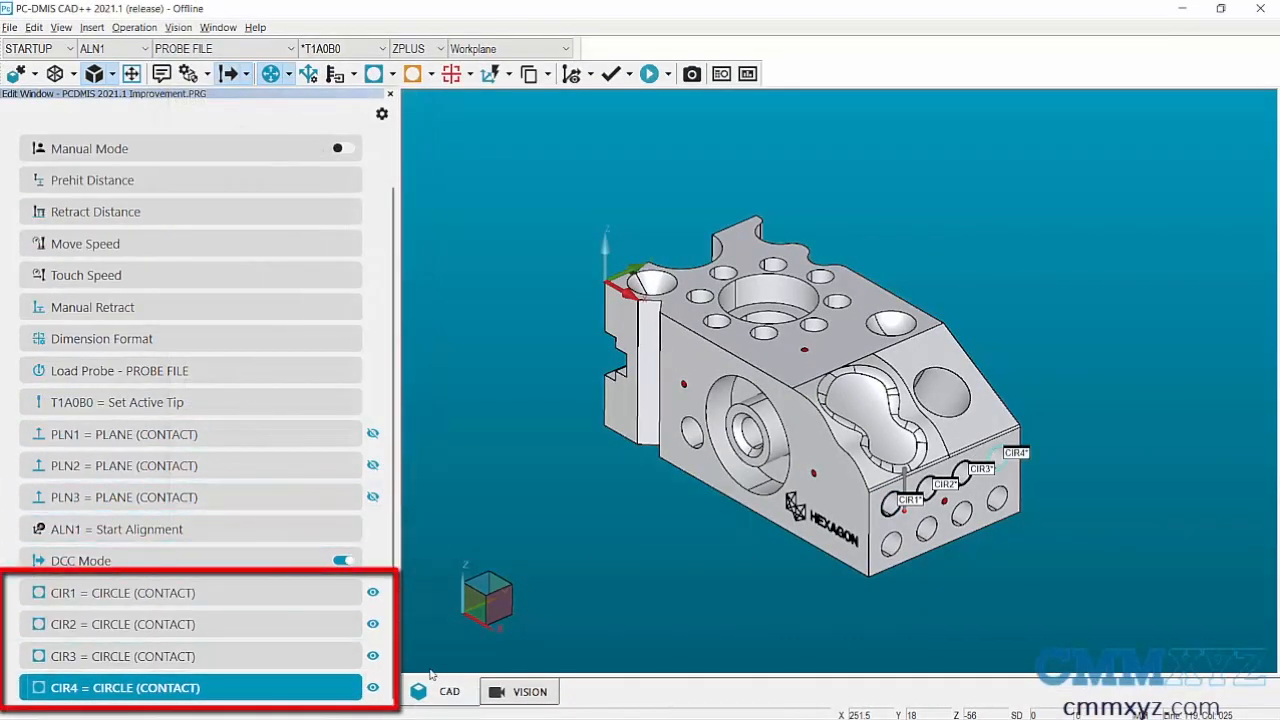
mouse_move(428, 668)
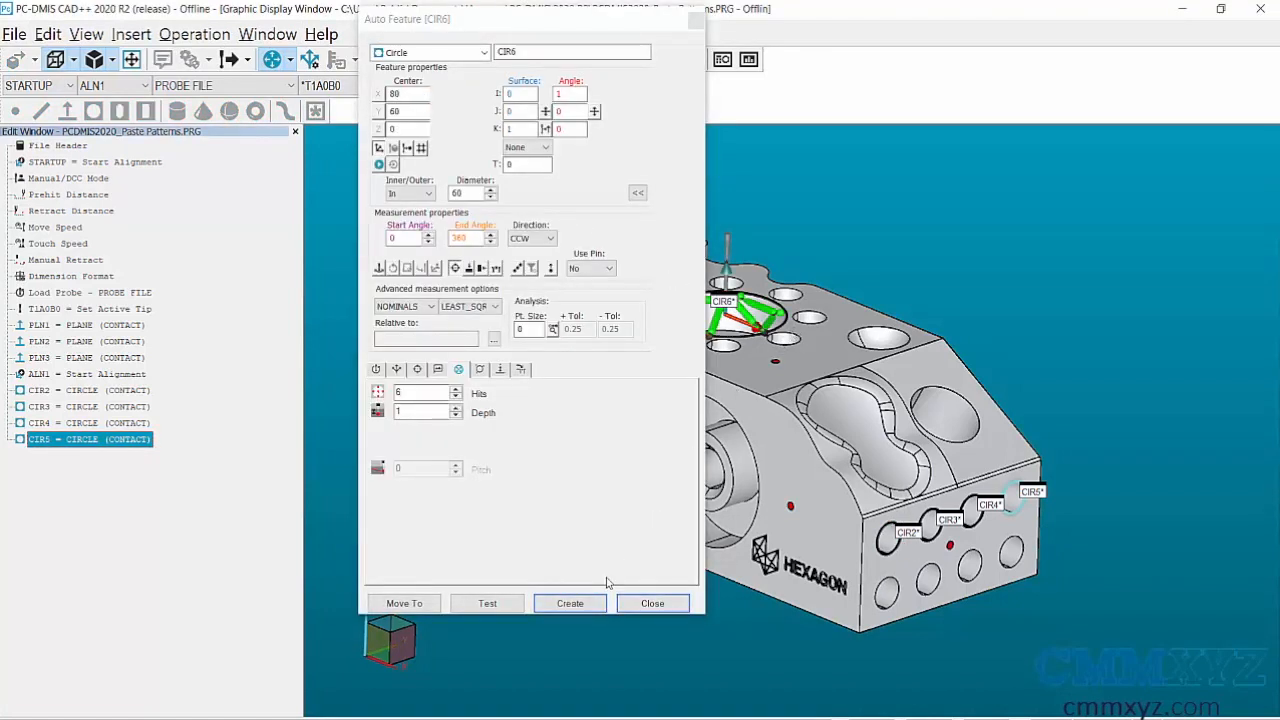
Create alignment ALN6 with its origin translated to centre hole CIR6
click(568, 604)
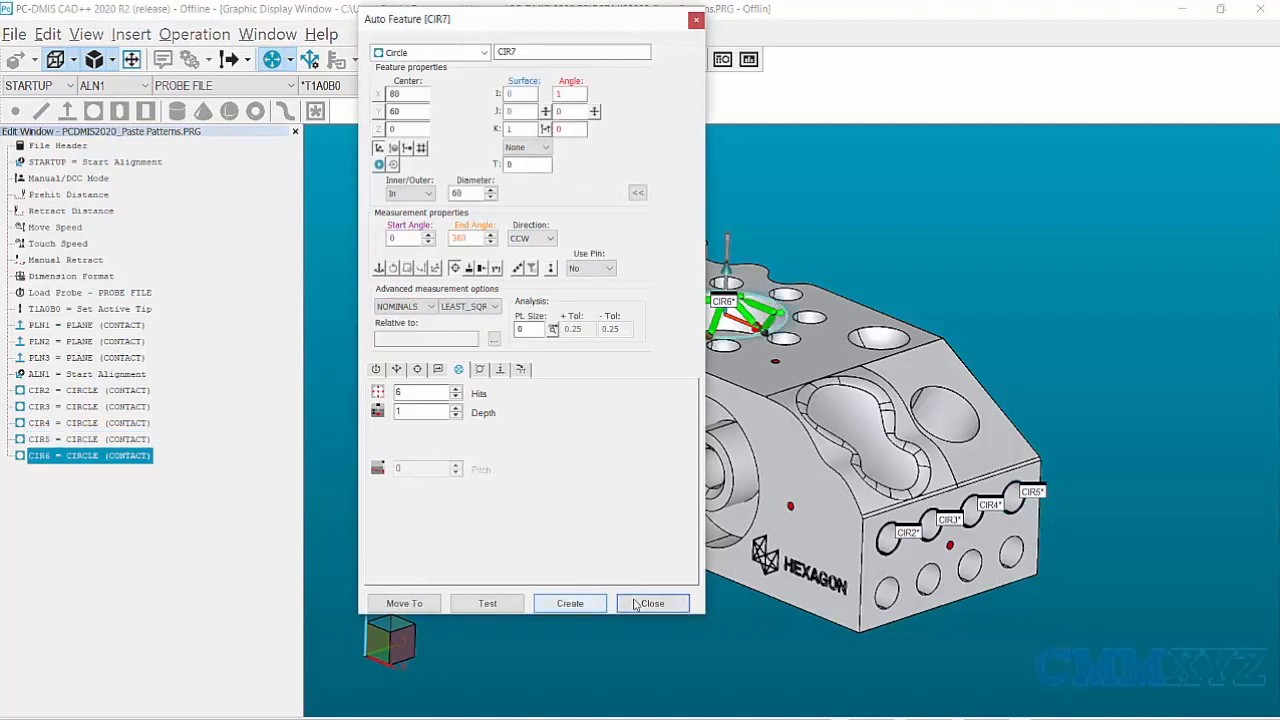
click(652, 604)
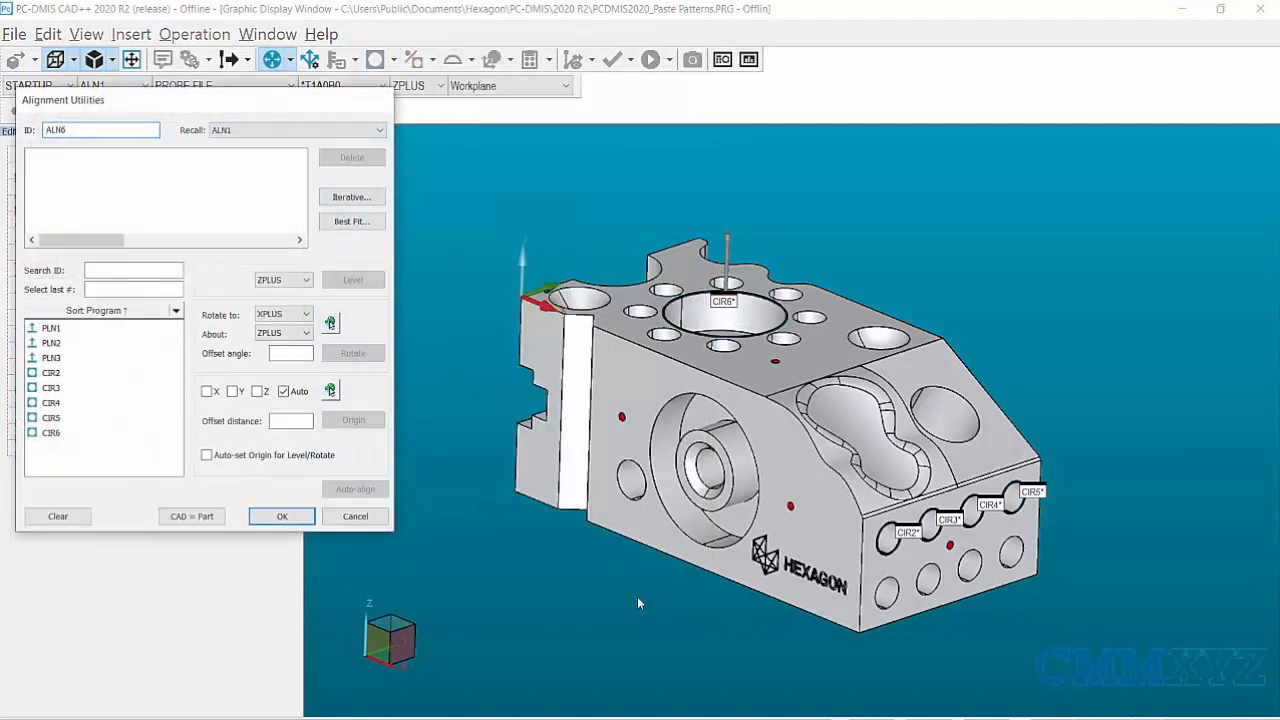
click(52, 432)
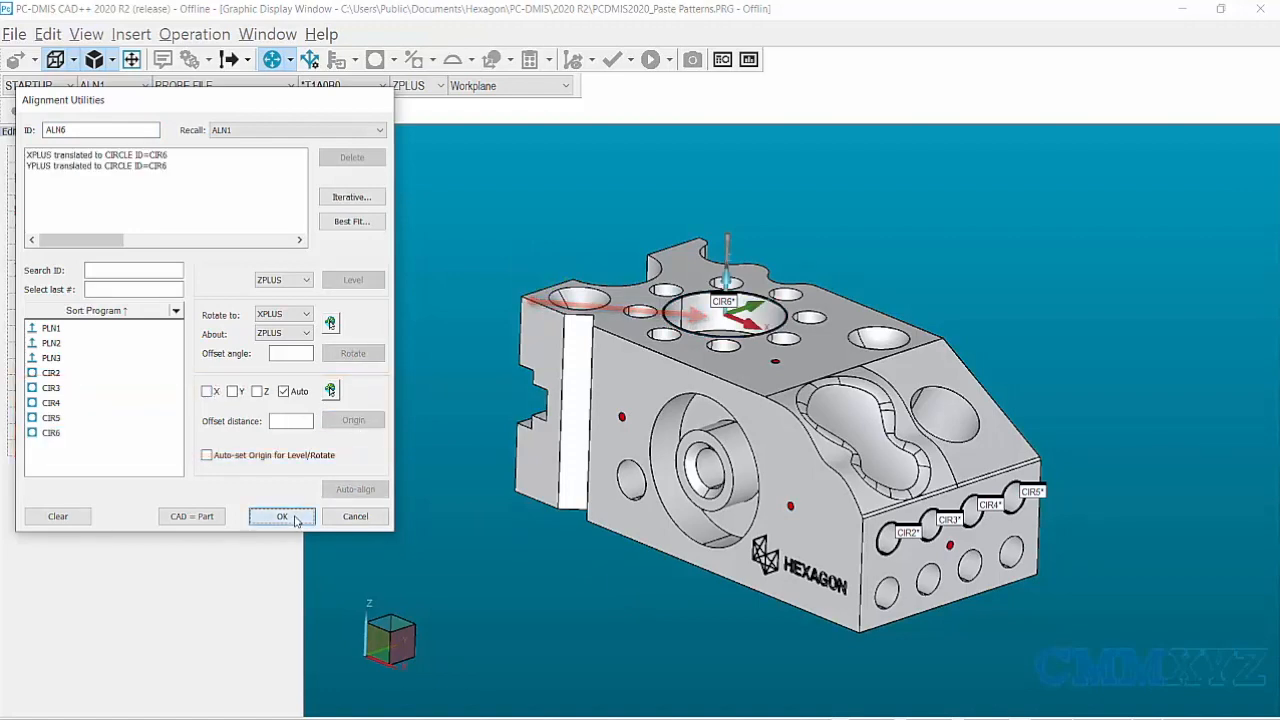
click(282, 516)
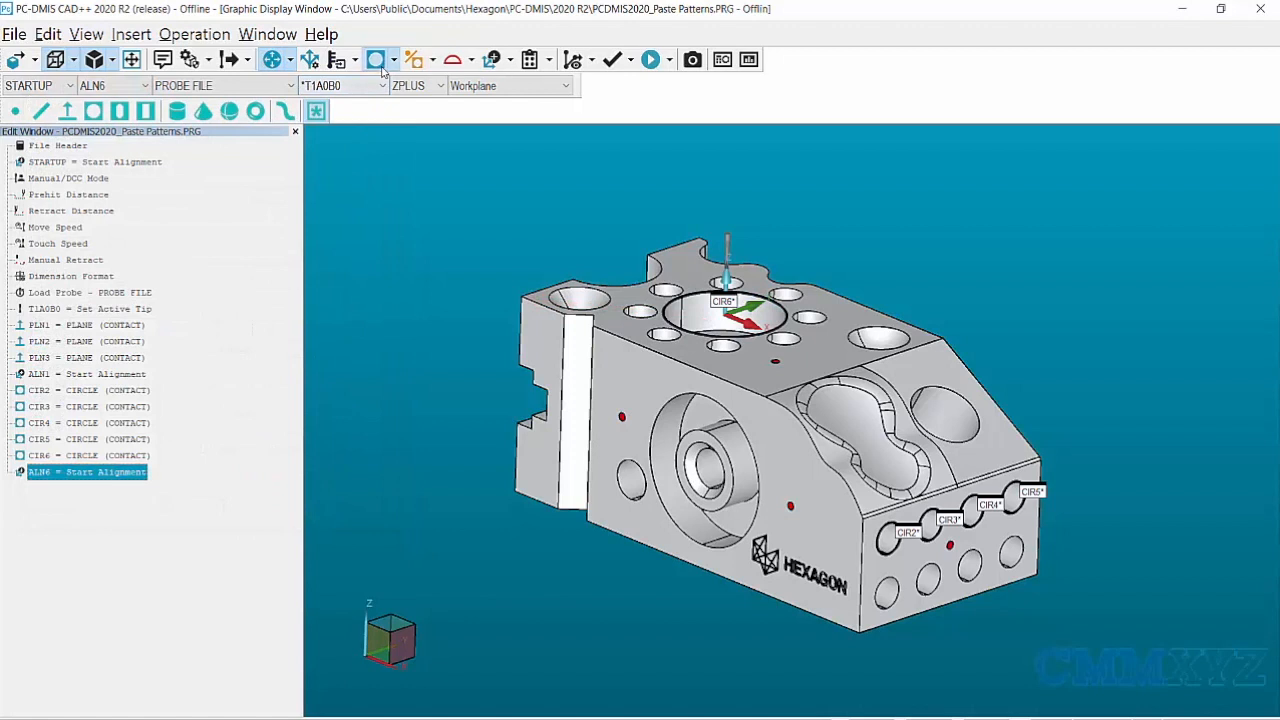
Create circle CIR7 after ALN6 and copy it
click(376, 60)
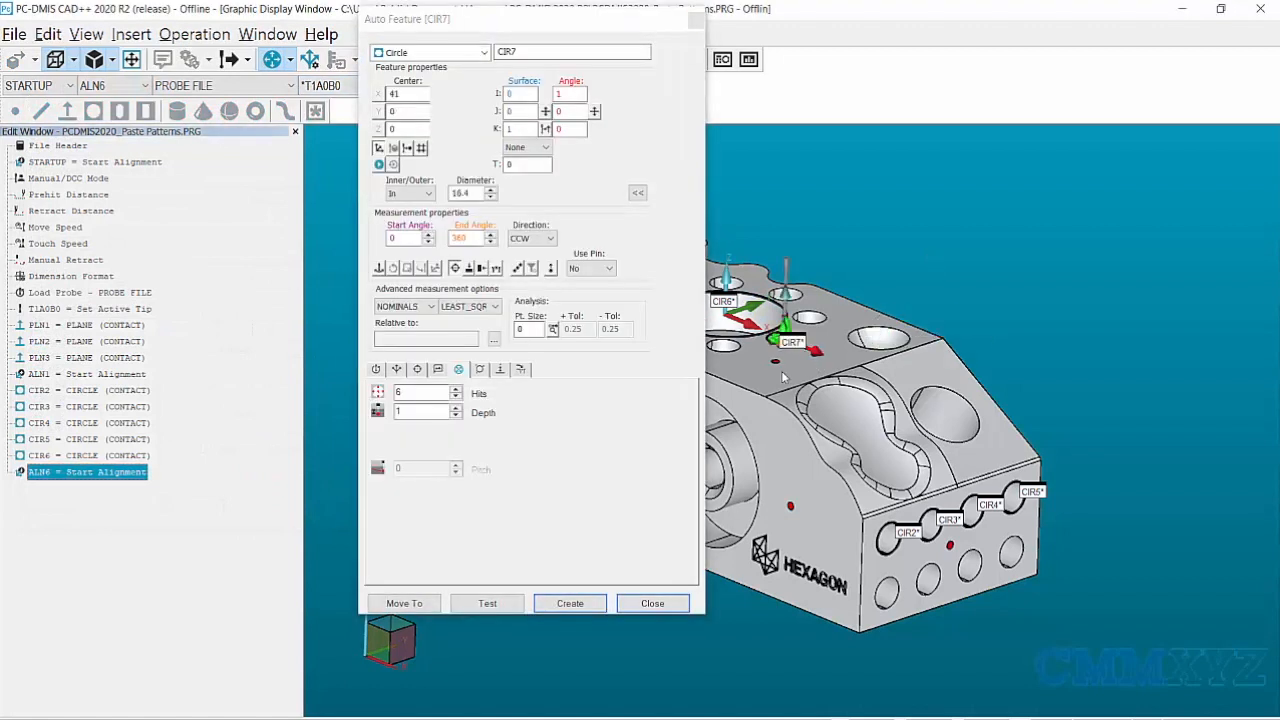
click(570, 604)
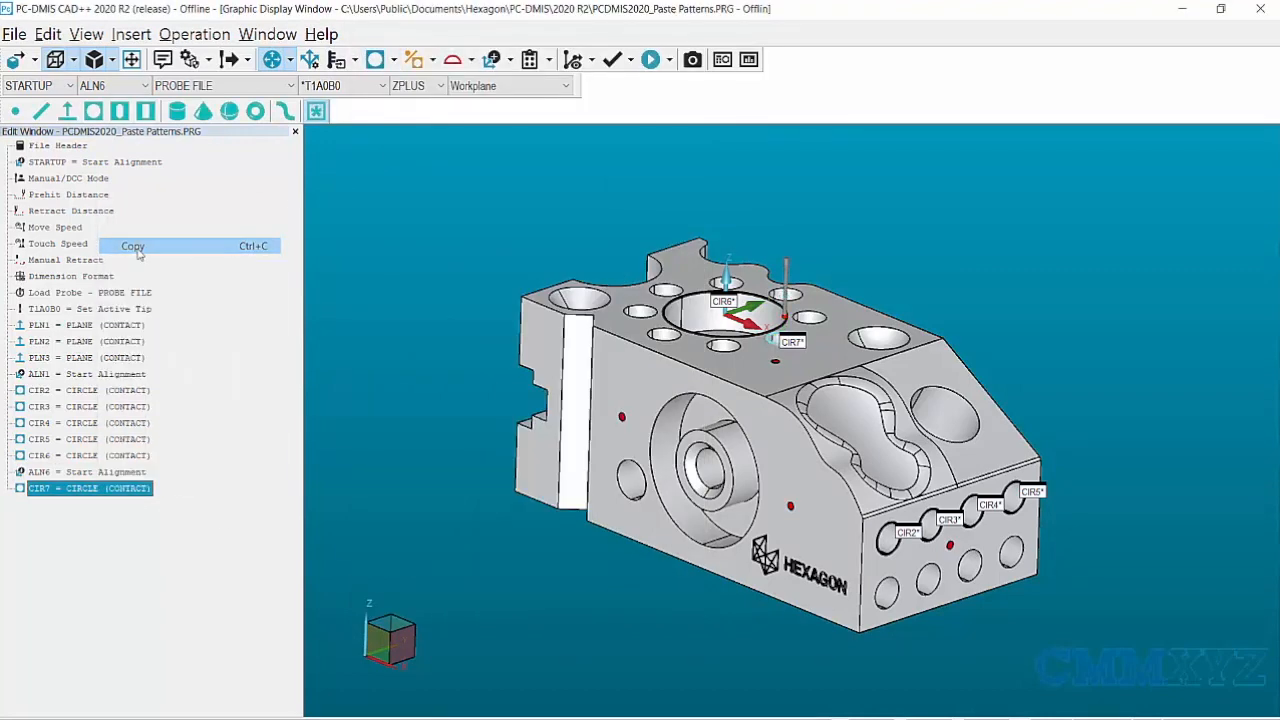
click(48, 32)
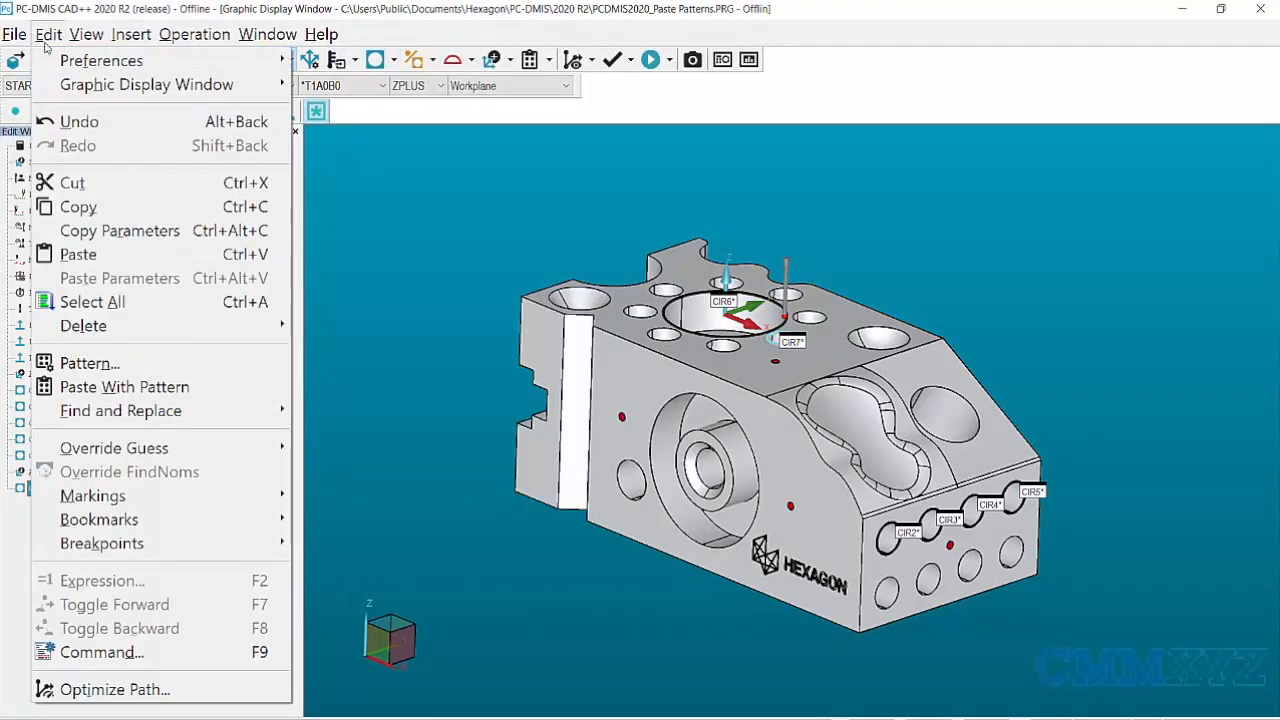
Define a rotating pattern of 7 copies at 45 degrees for CIR7
click(88, 364)
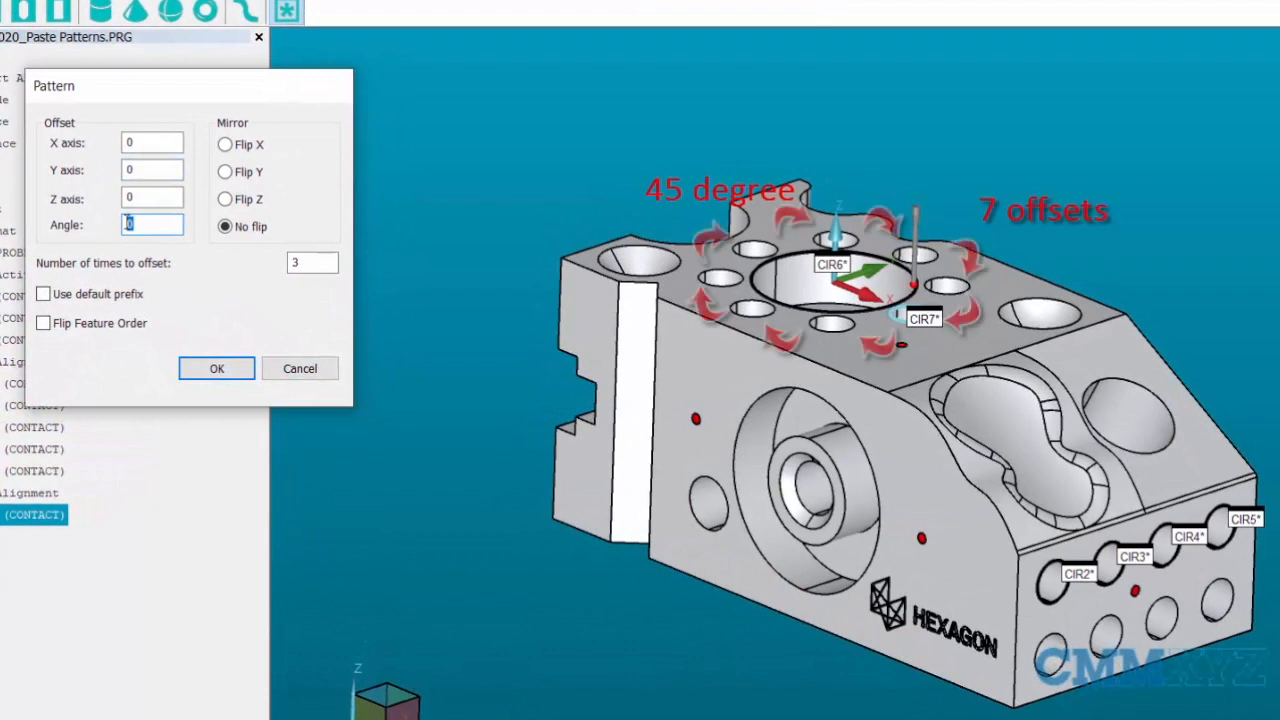
text(45)
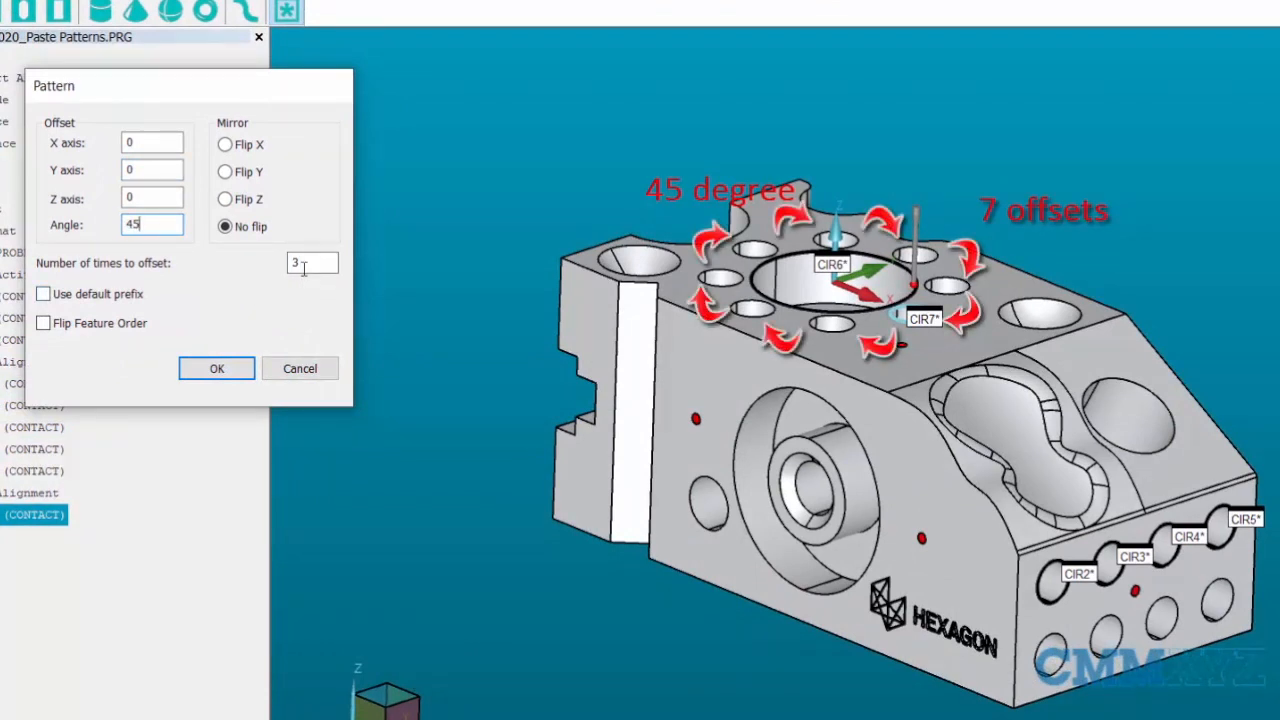
click(312, 262)
text(7)
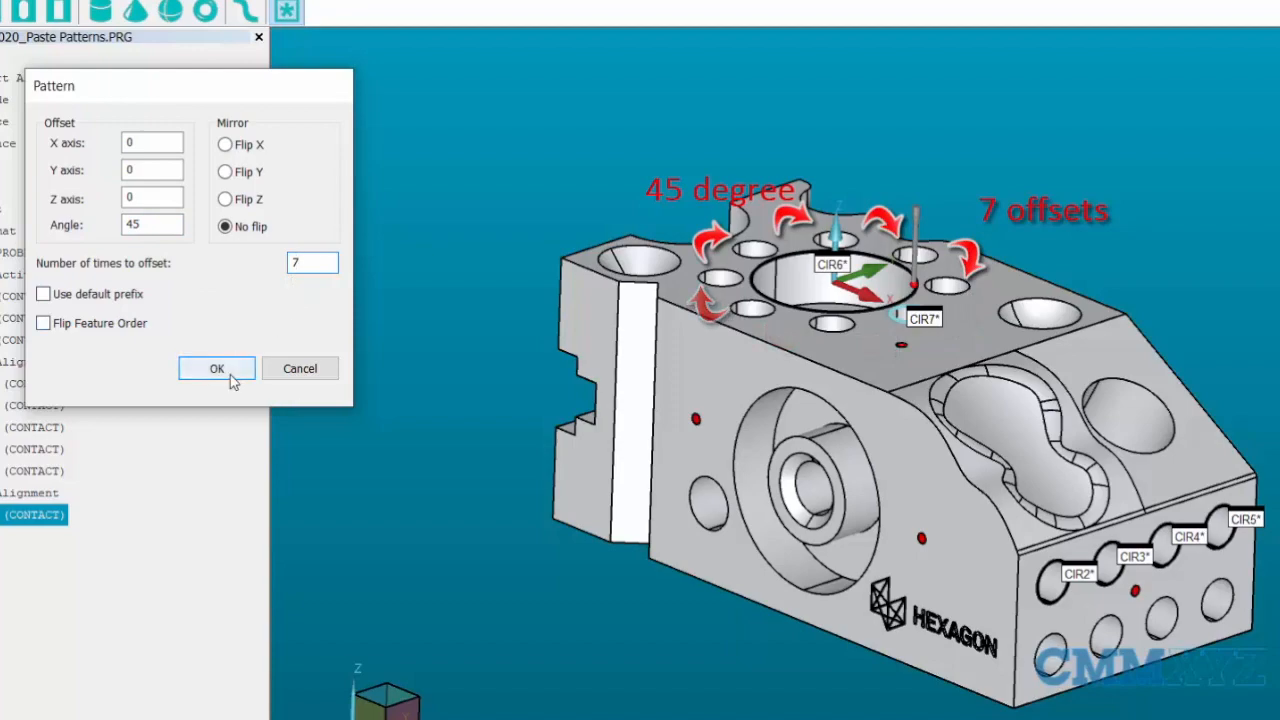
click(216, 368)
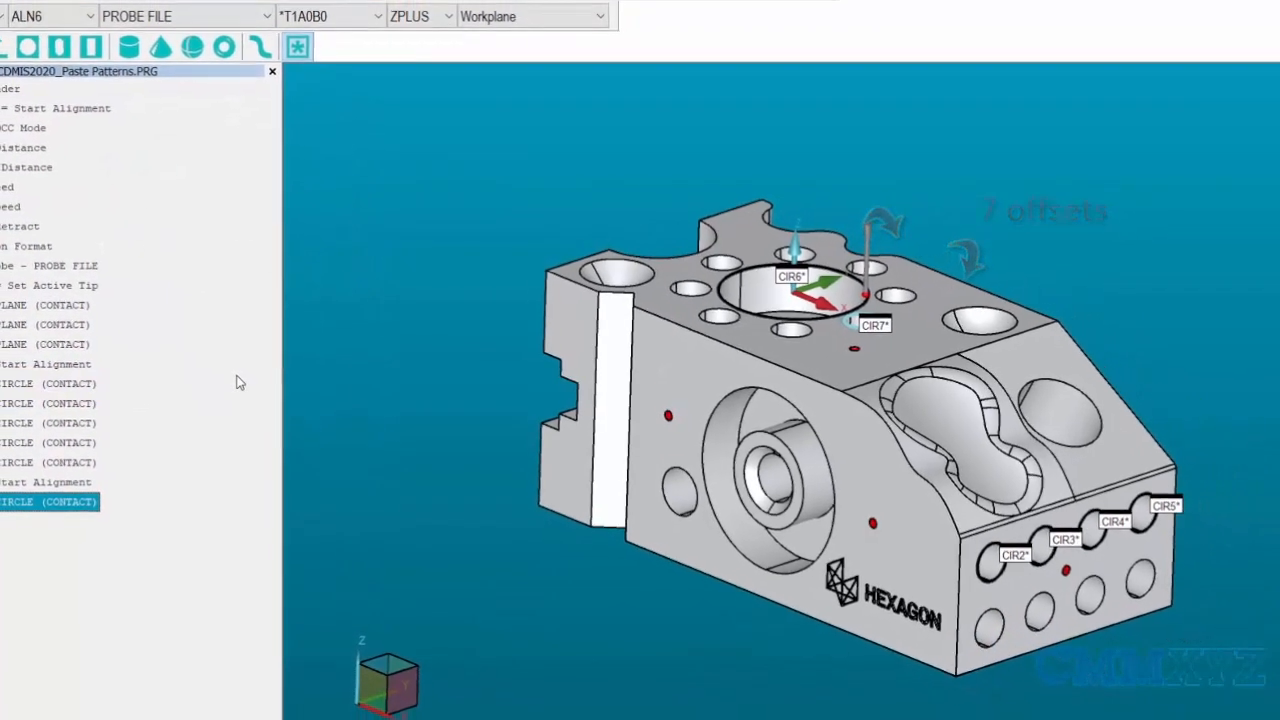
Switch to PC-DMIS 2021.1 with CIR5's auto feature circle settings open
click(48, 32)
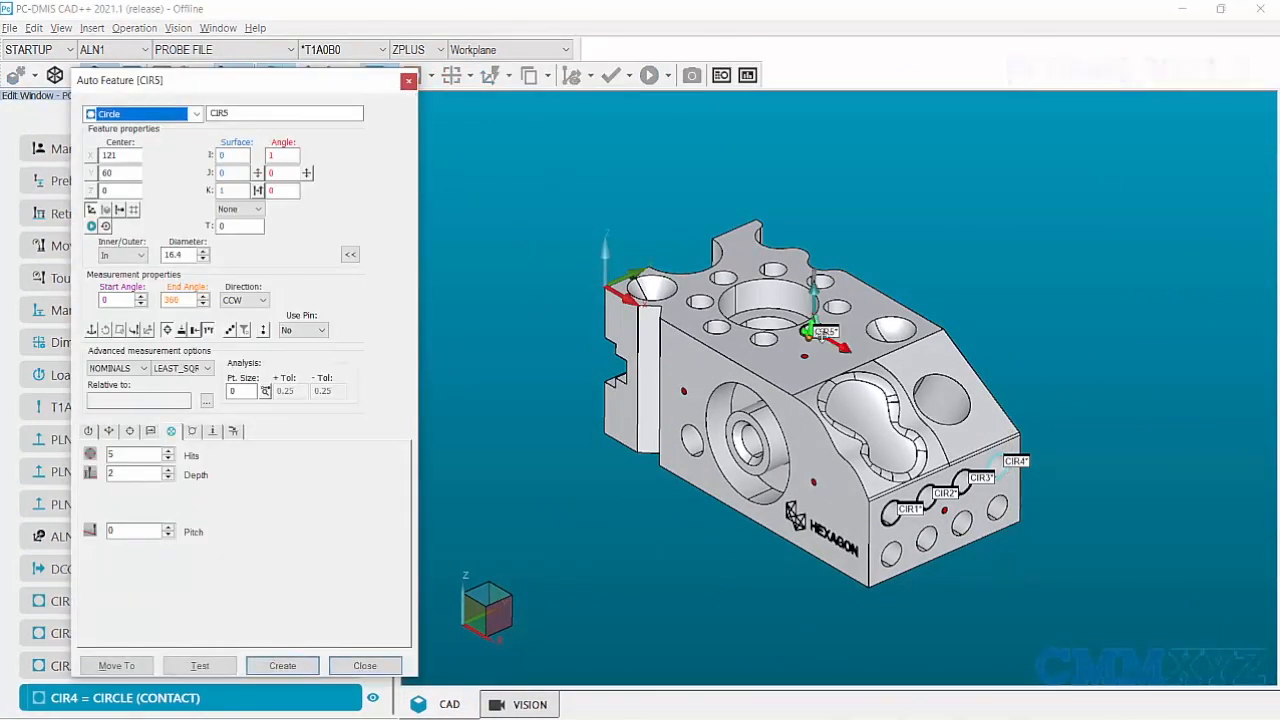
Create contact circle CIR5 and bring up its pattern settings (rotation centre 80, 60, -20)
click(282, 664)
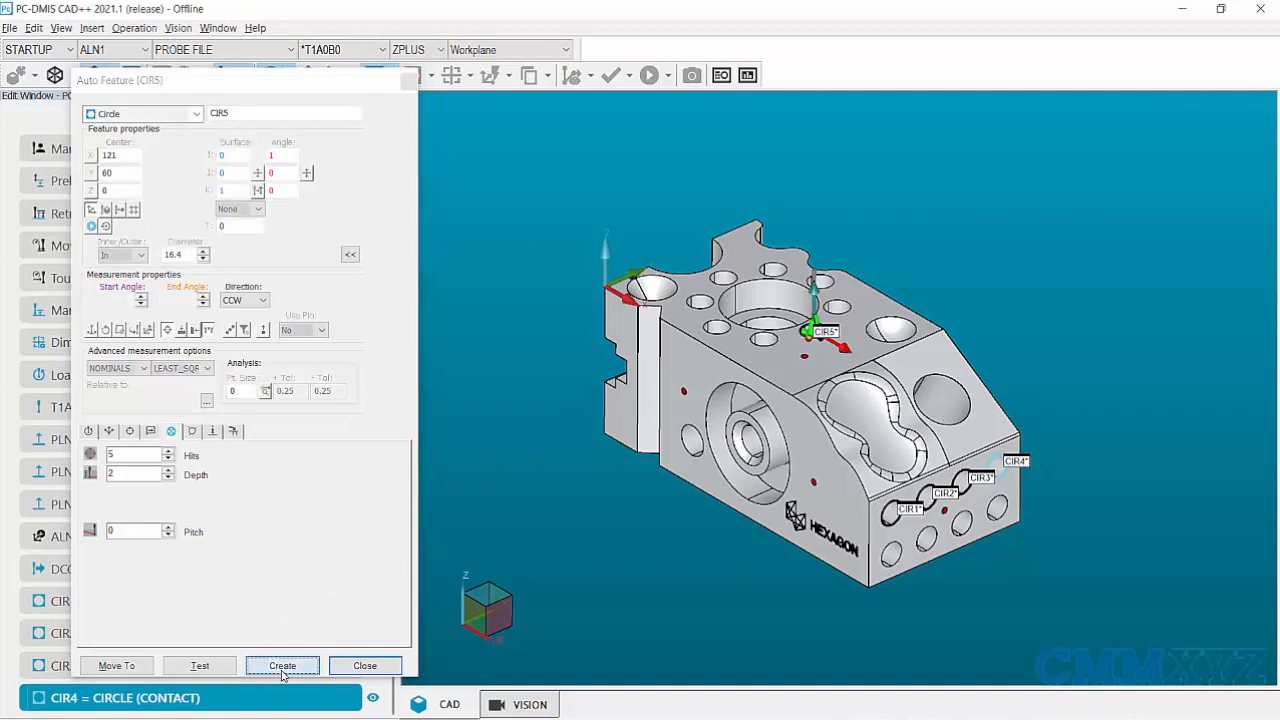
click(282, 664)
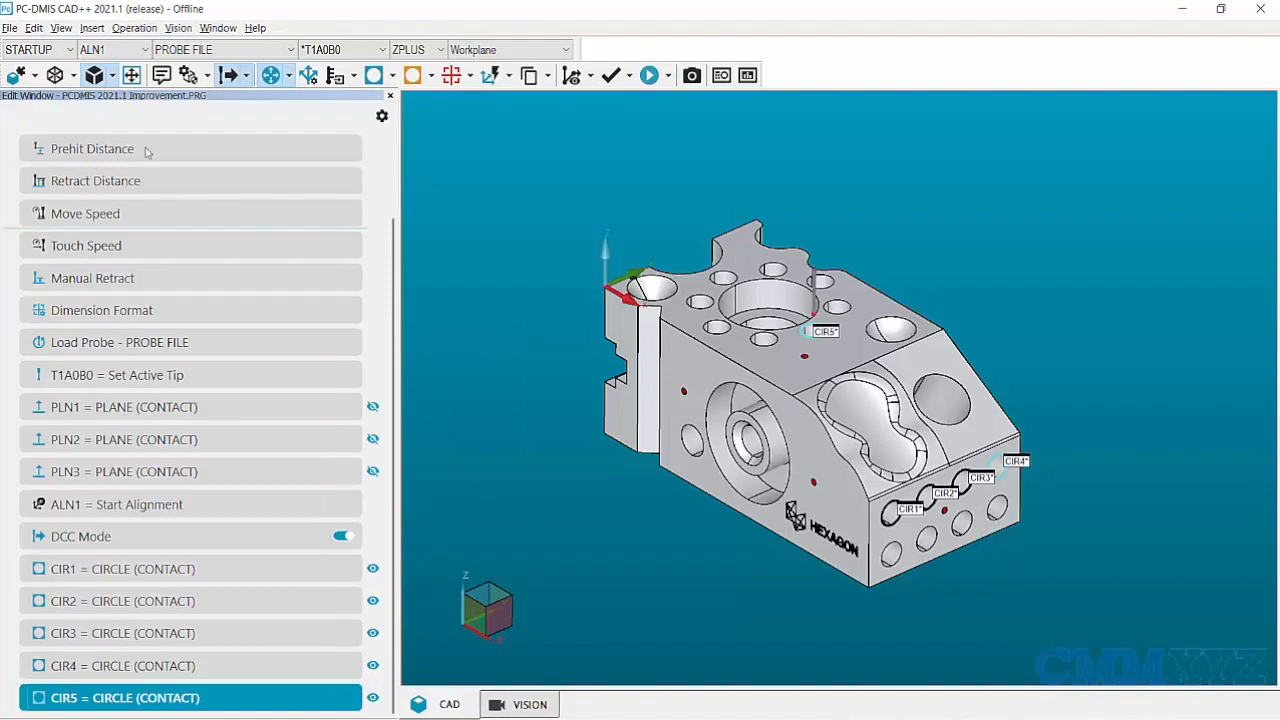
click(32, 28)
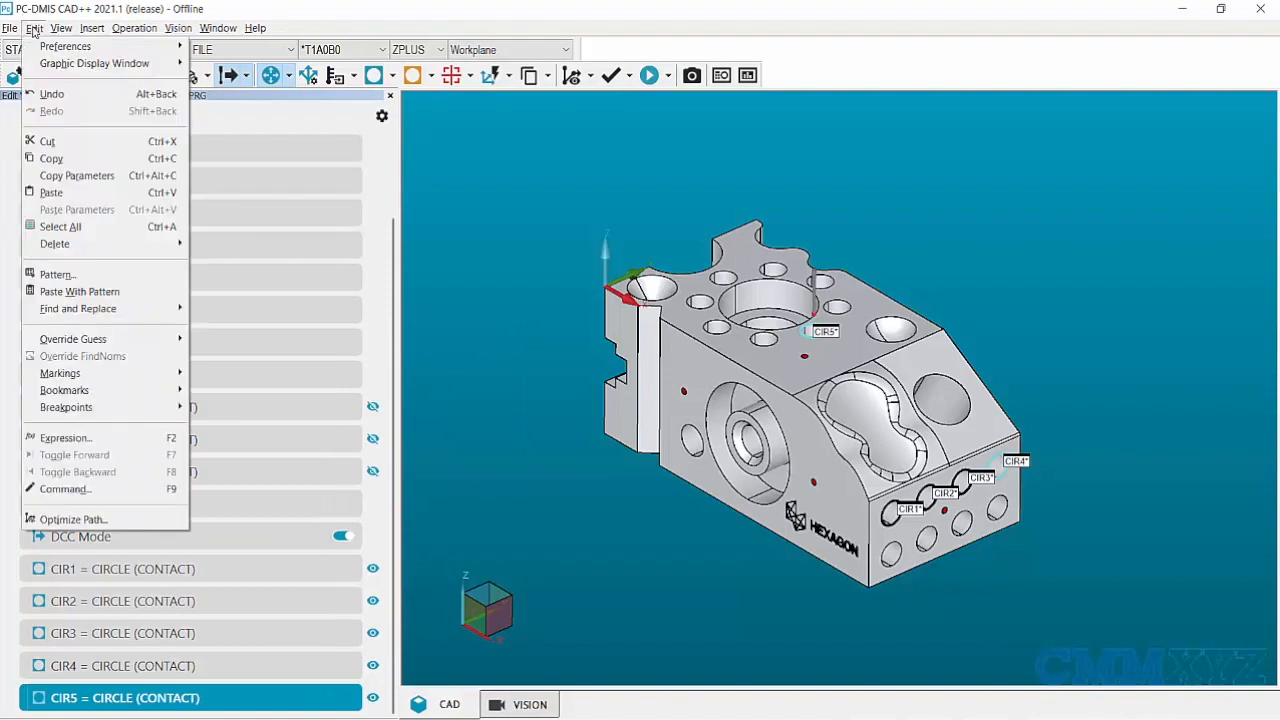
click(56, 274)
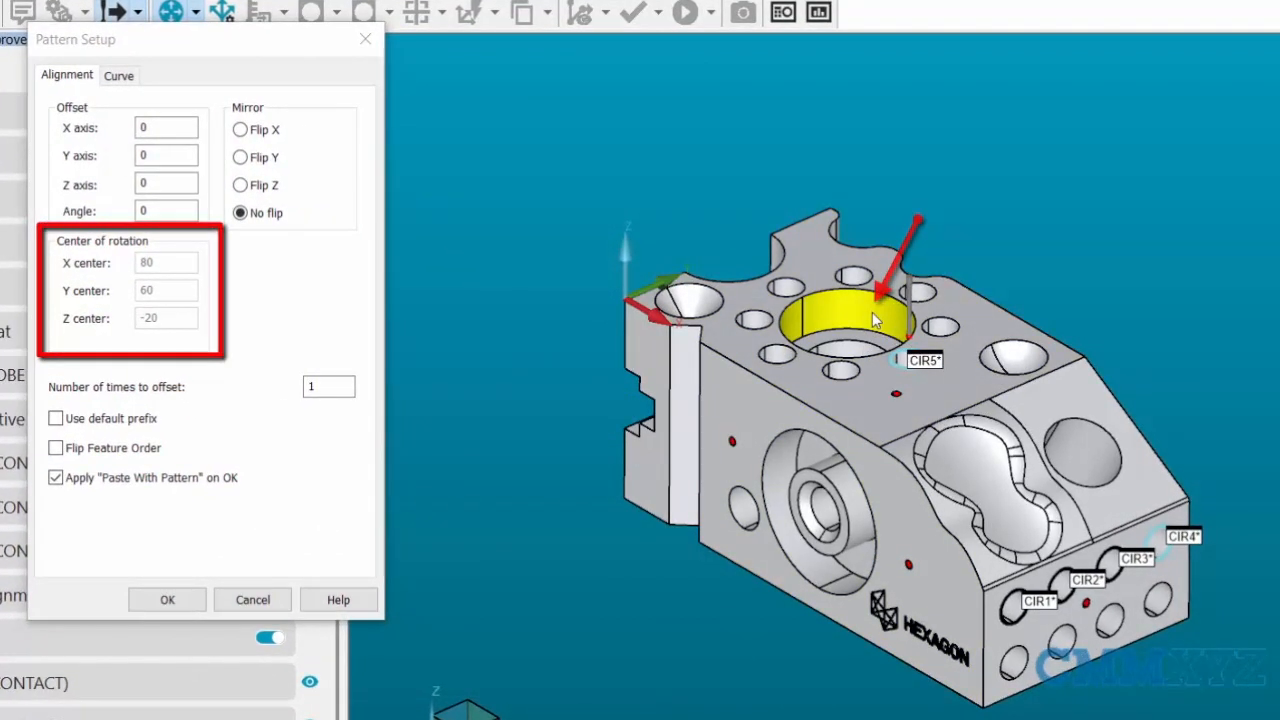
Pattern CIR5 at angle 45 for 7 copies with paste applied, creating CIR6 through CIR12
click(166, 212)
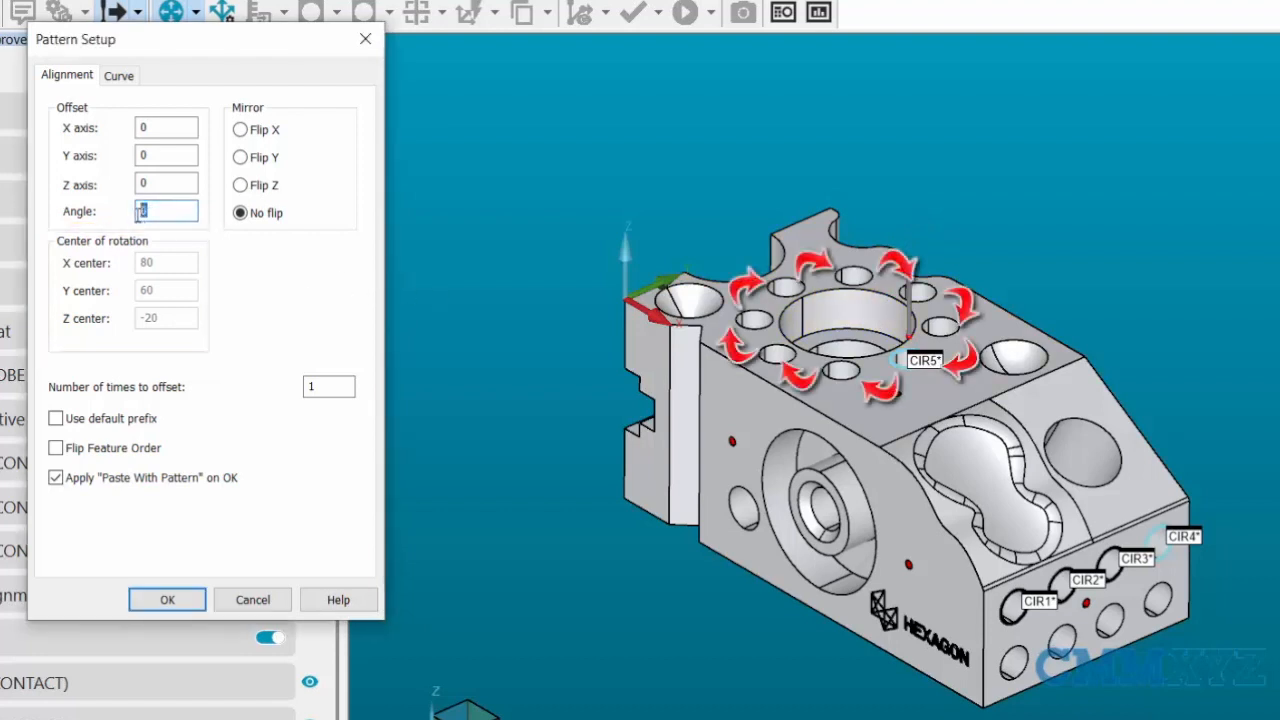
text(45)
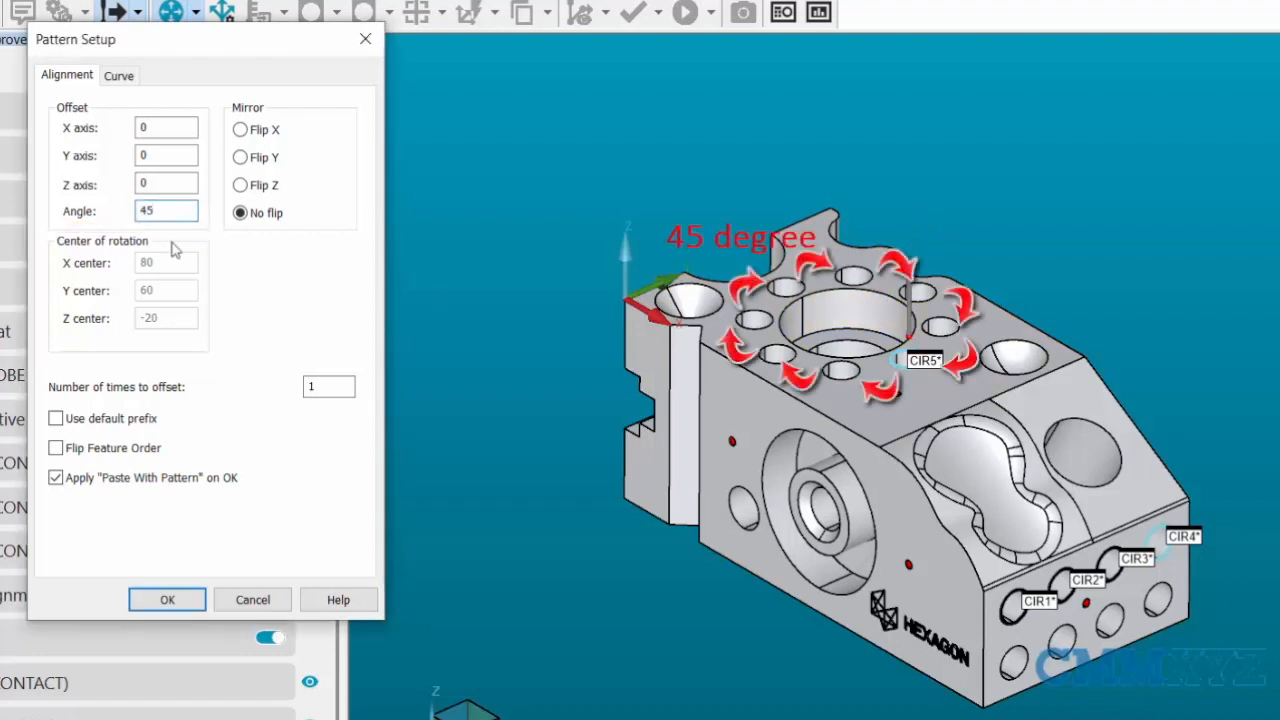
click(328, 388)
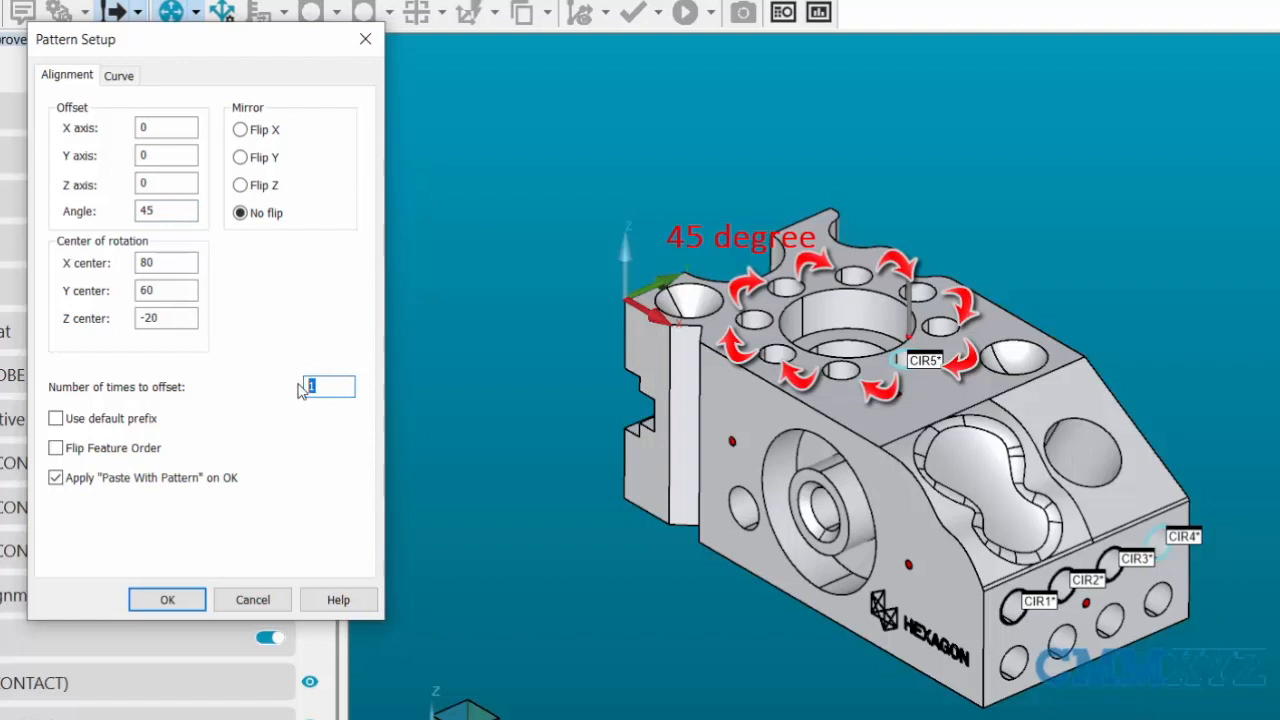
text(7)
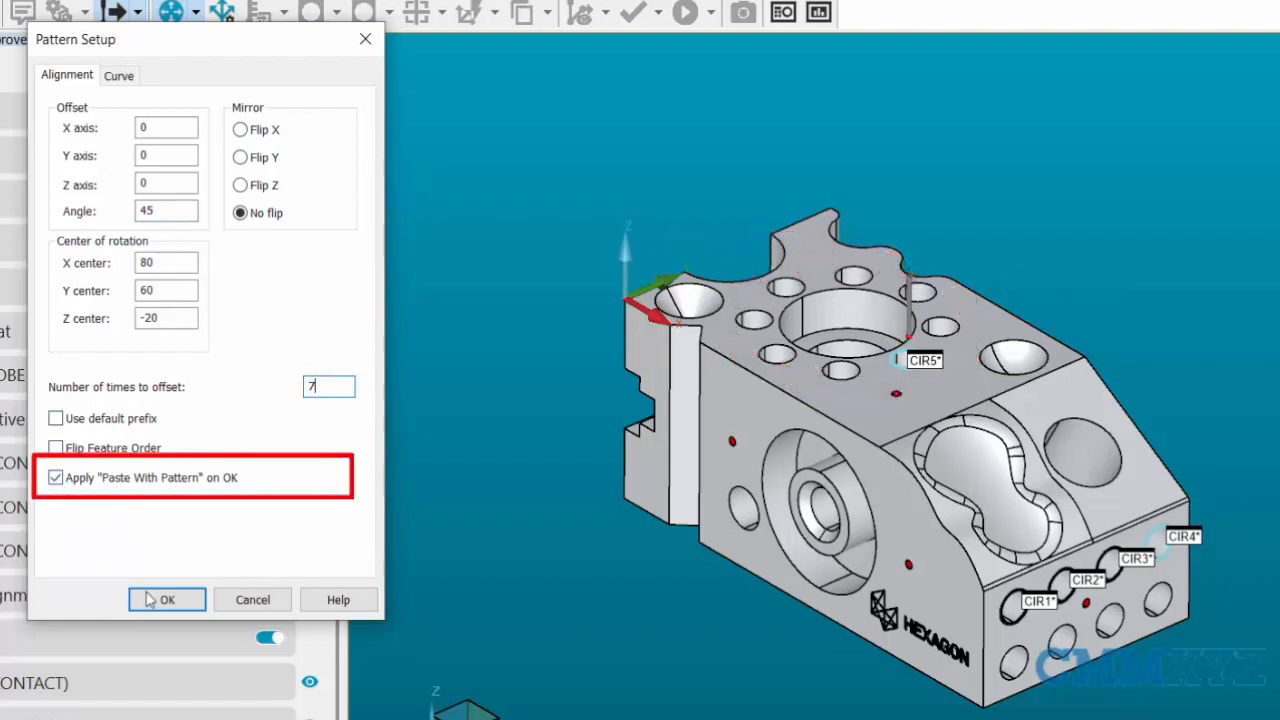
click(168, 600)
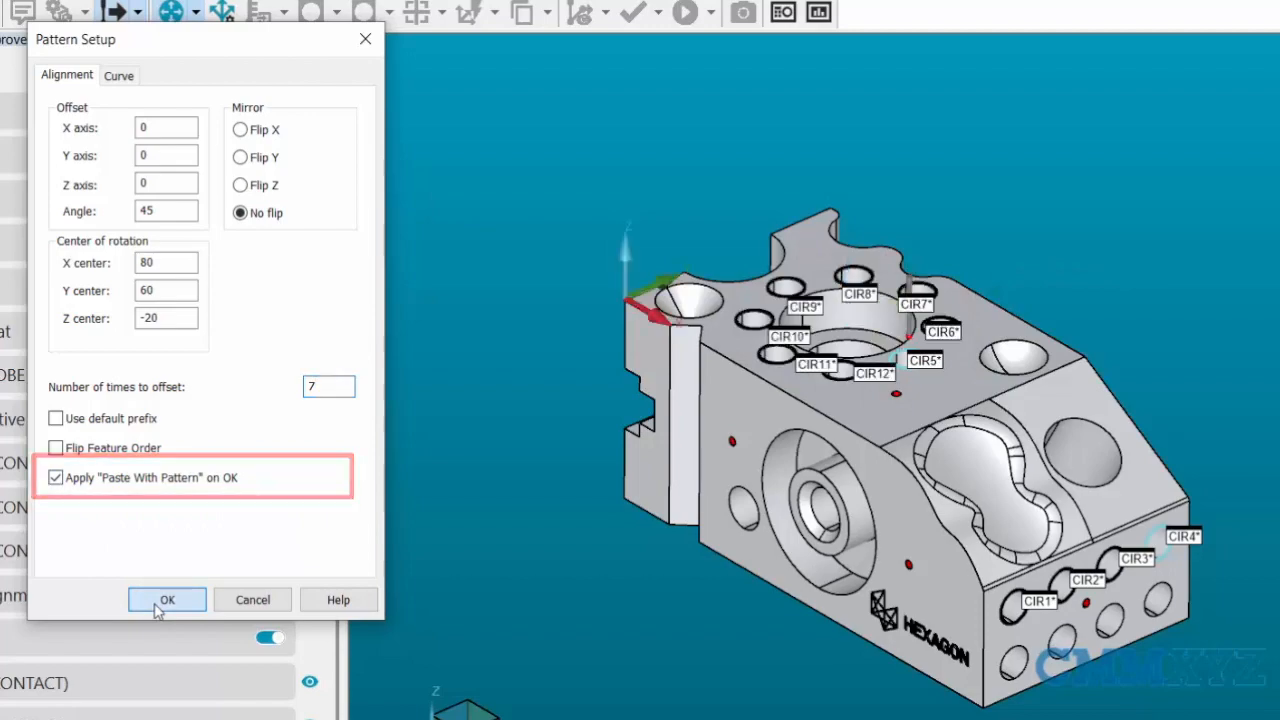
click(168, 600)
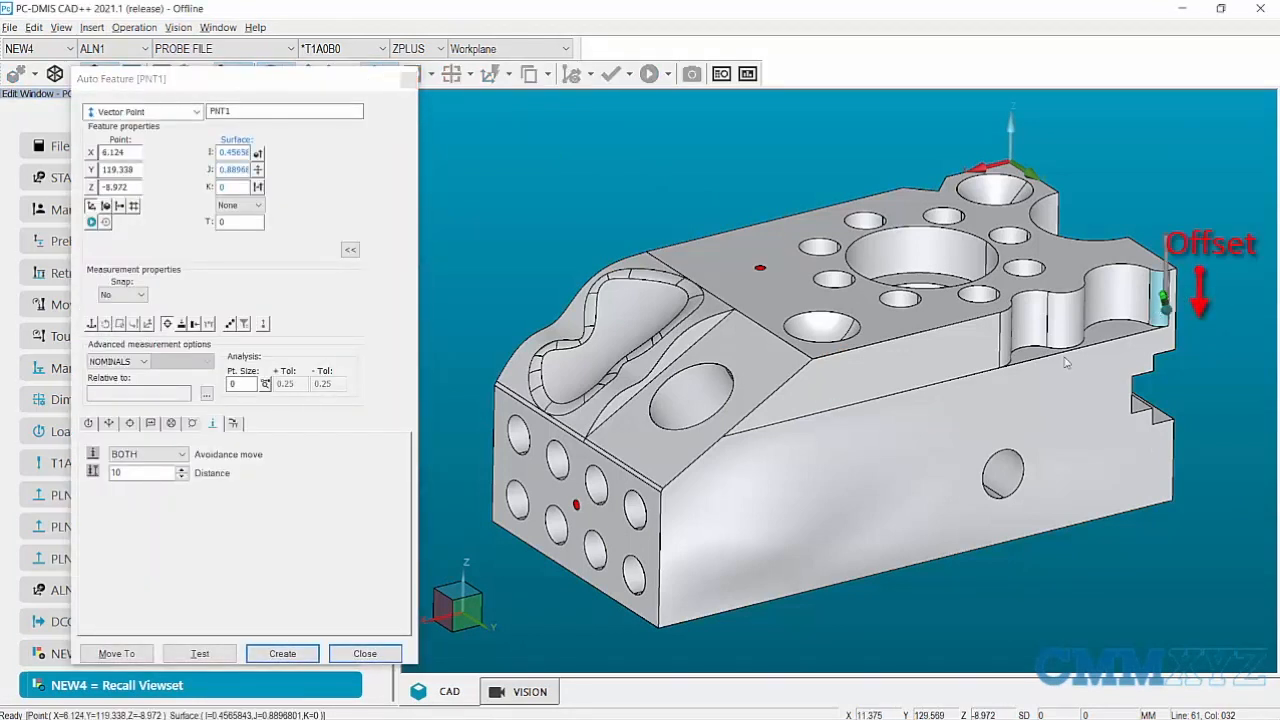
Create vector point PNT1 on the curved edge with Auto Feature
click(282, 652)
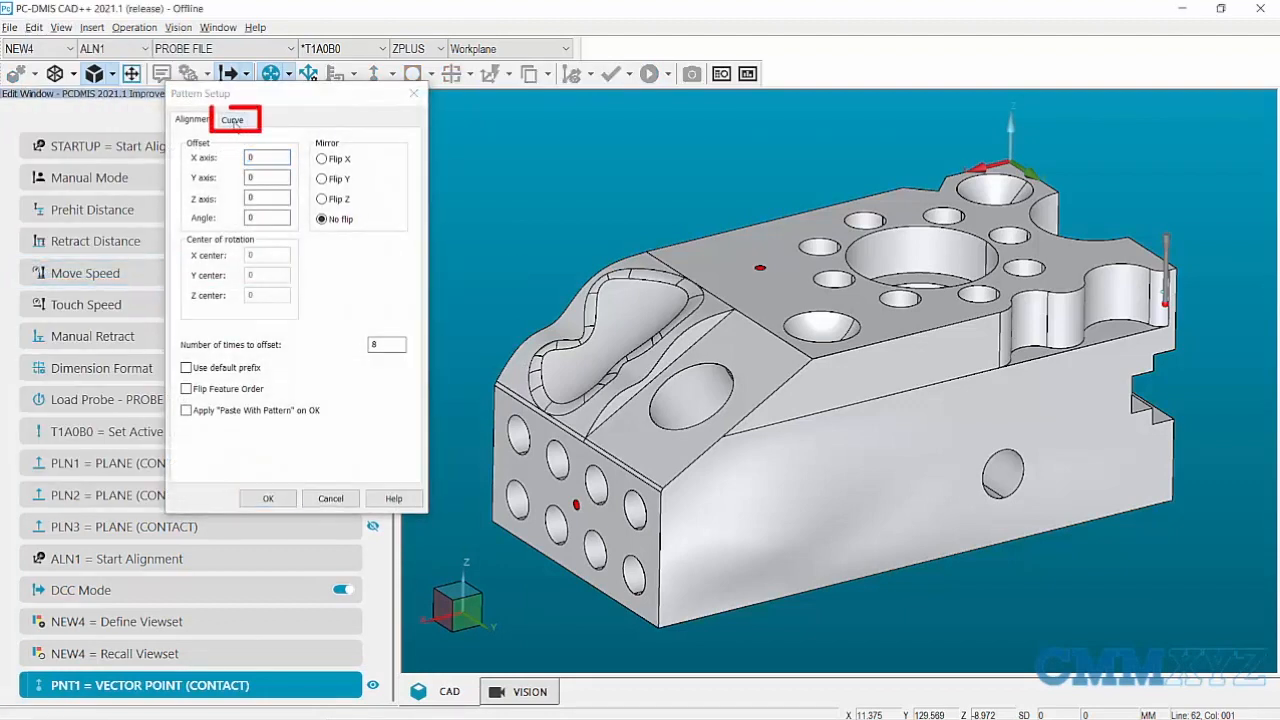
Pattern PNT1 along the curve at step 7 with paste applied, adding PNT2 through PNT23
click(232, 120)
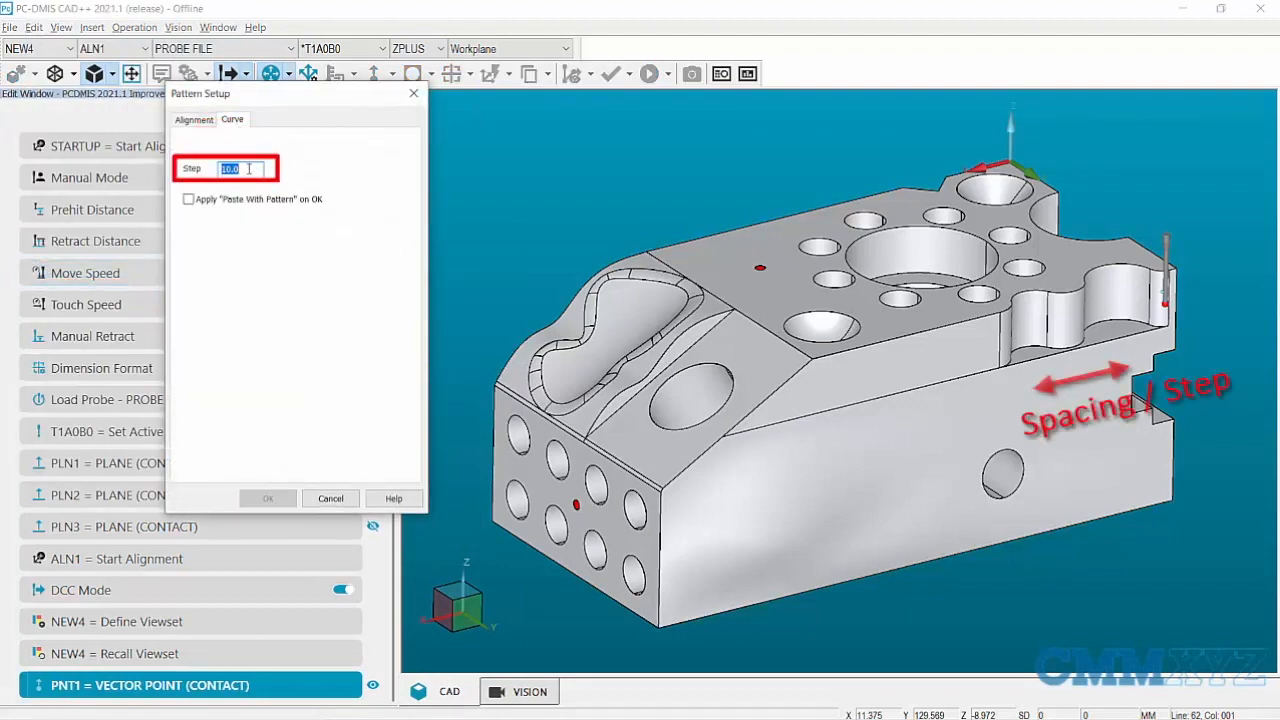
text(7)
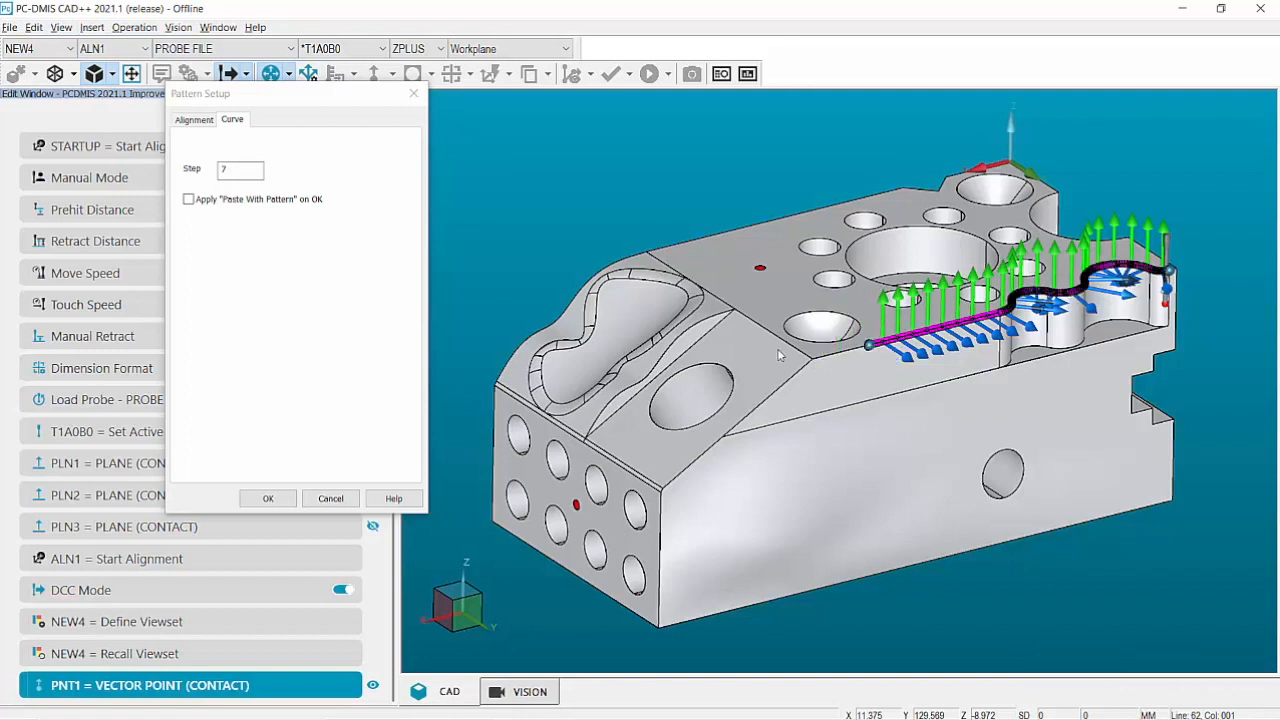
click(188, 200)
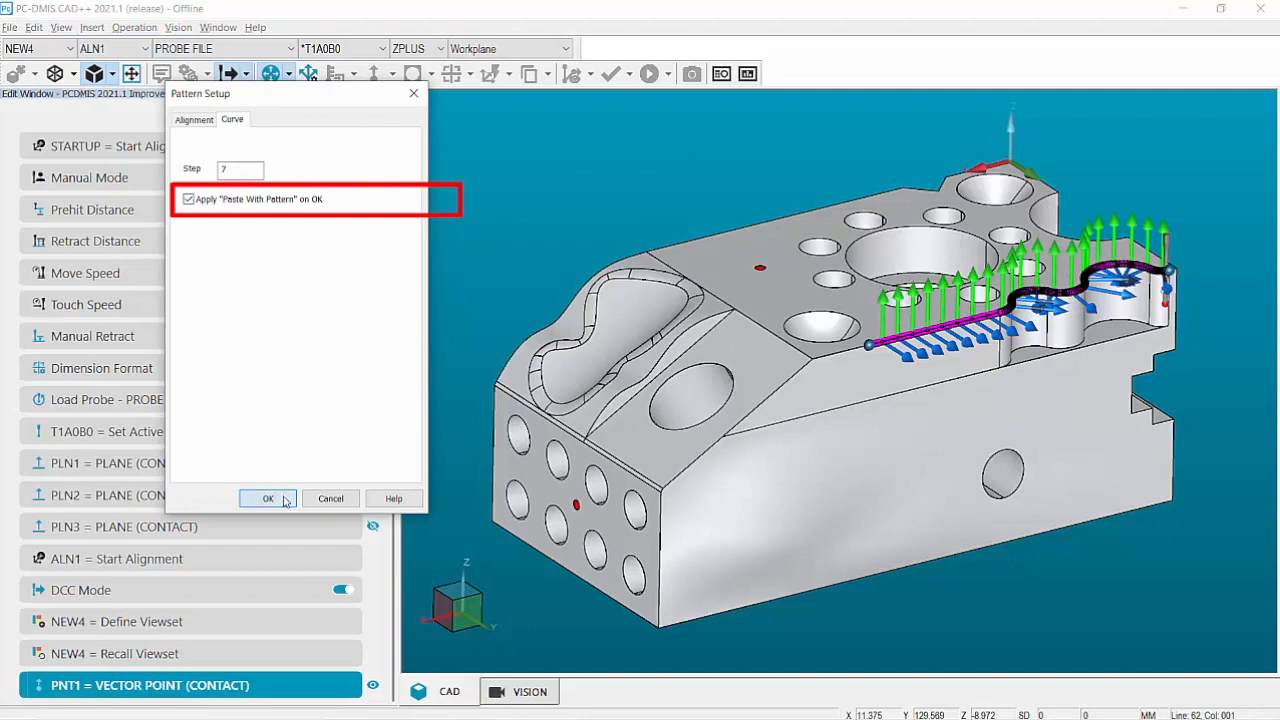
click(268, 498)
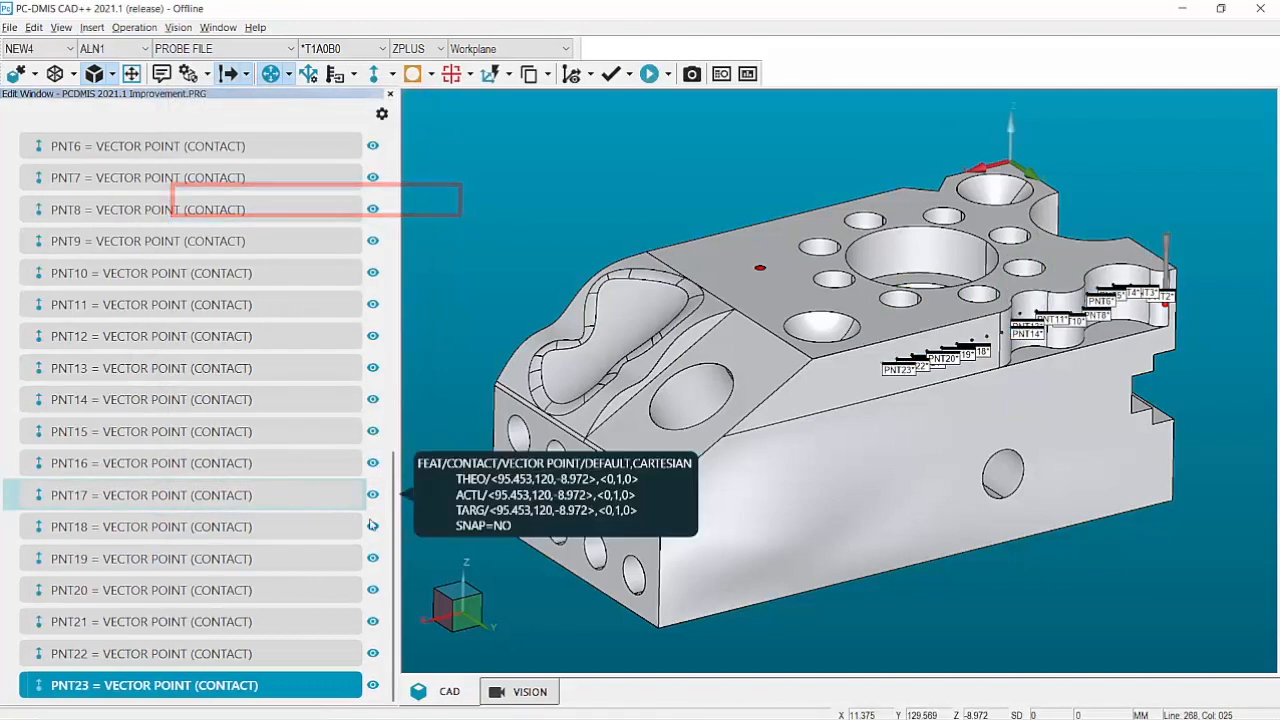
Hide all feature ID labels via the Graphic Display Window right-click menu
right_click(940, 360)
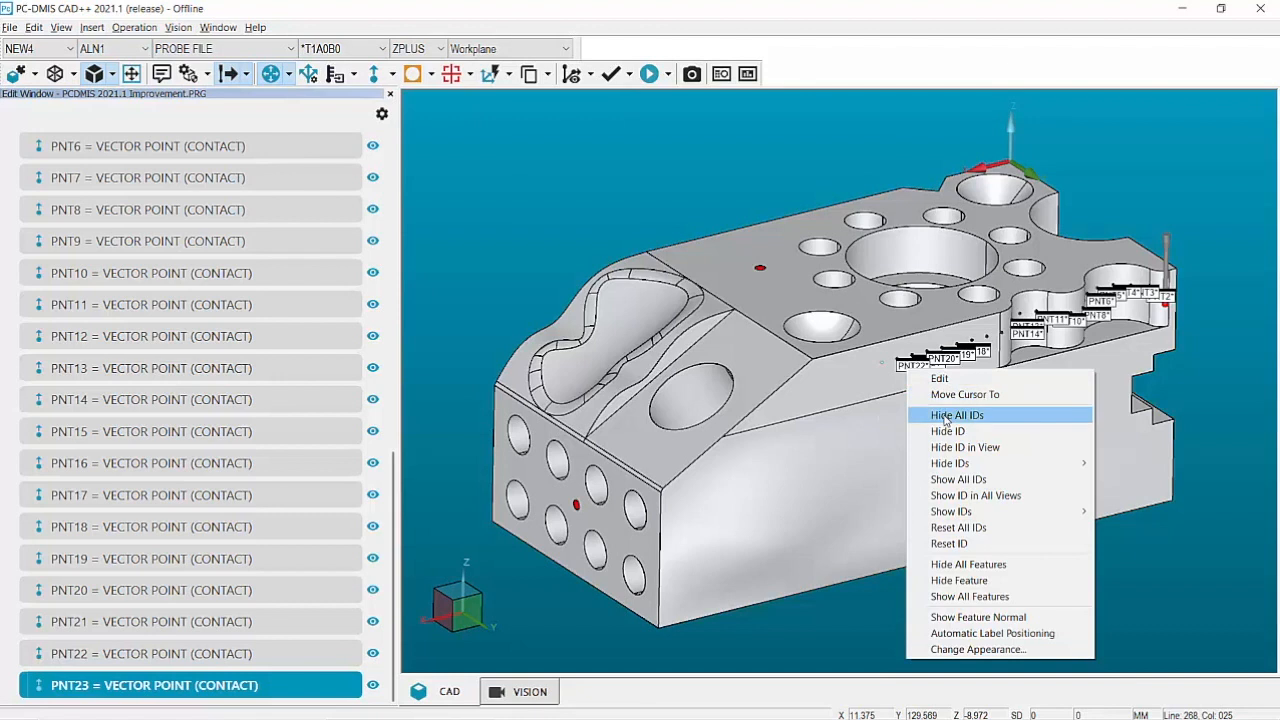
click(956, 414)
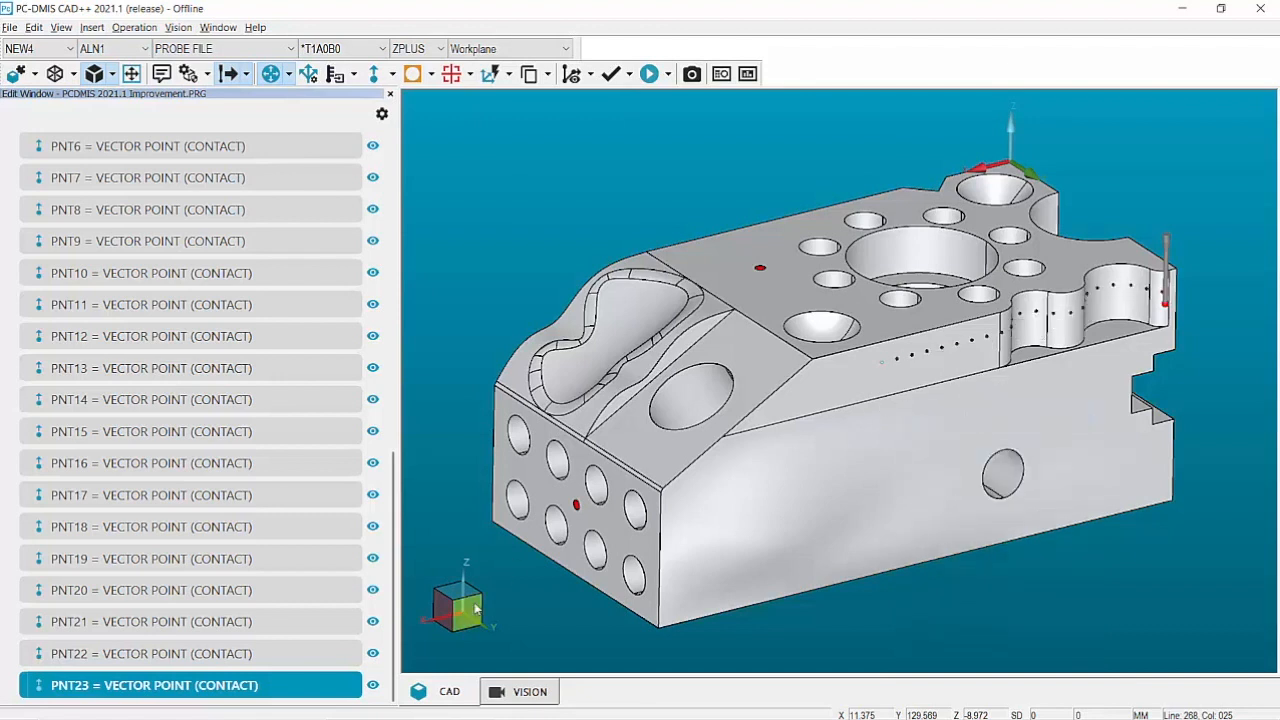